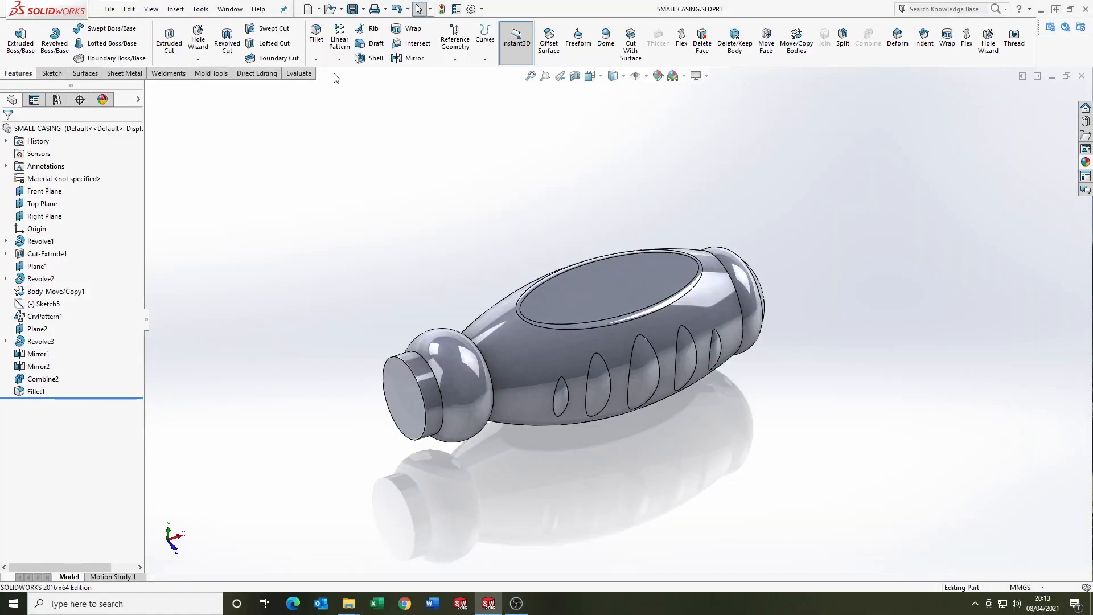
Split the casing at the Top Plane and save the upper body as TOP_CASING.
left_click(42, 203)
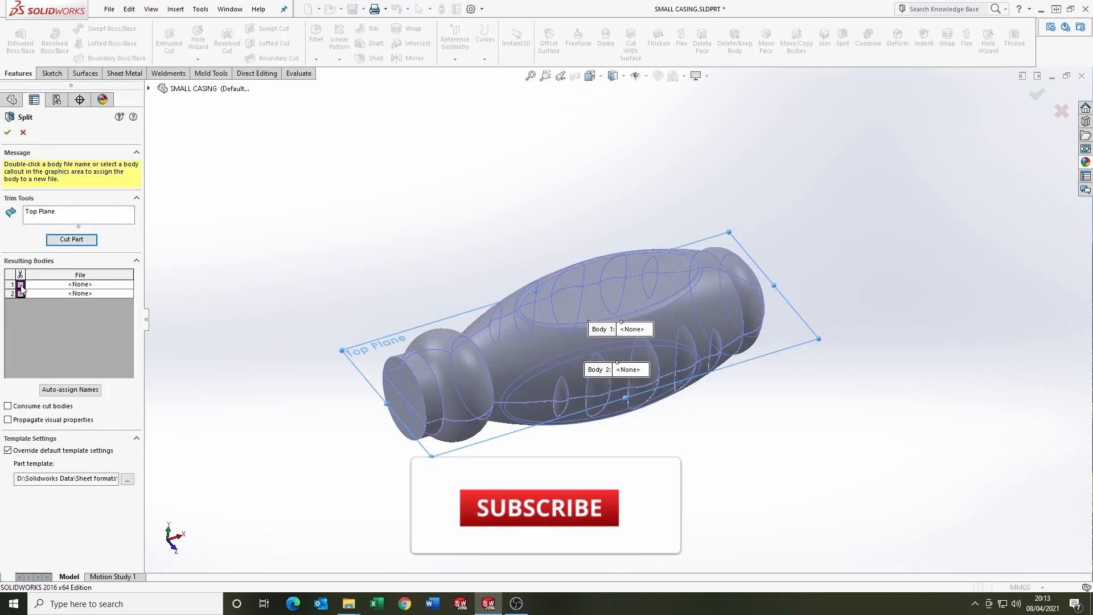
left_click(6, 133)
type("TOP_CASING")
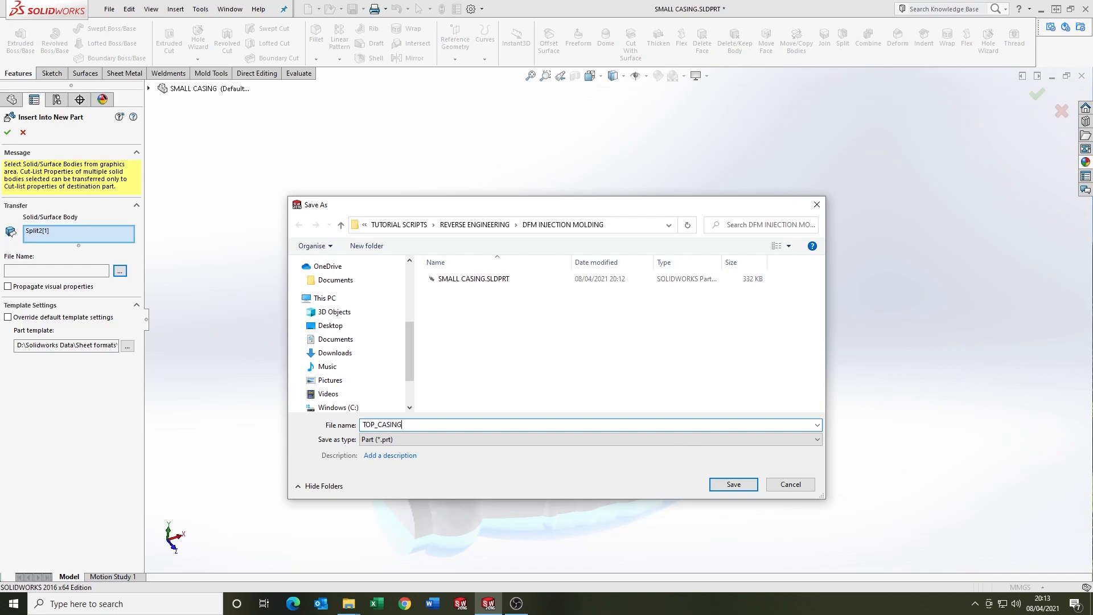
left_click(732, 484)
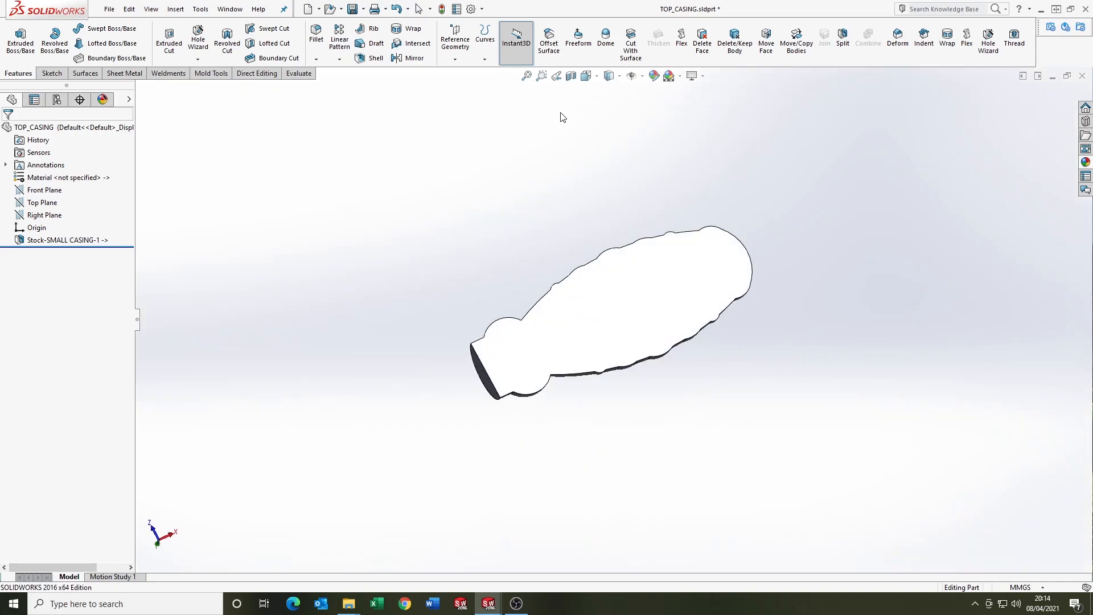
List the external references of Stock-SMALL CASING-1, then close that dialog.
left_click(62, 240)
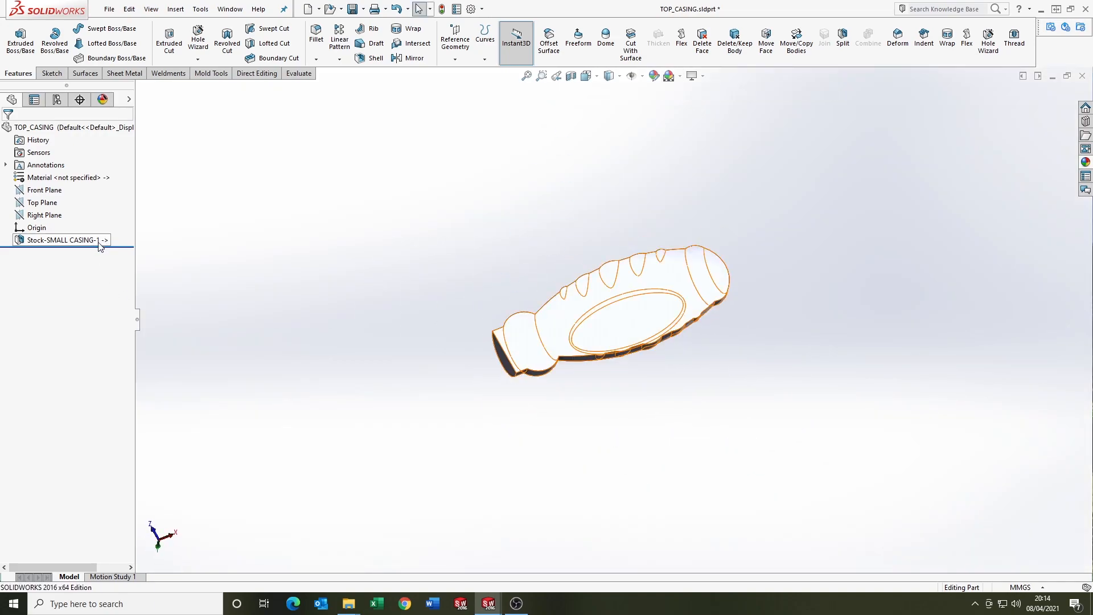
right_click(62, 240)
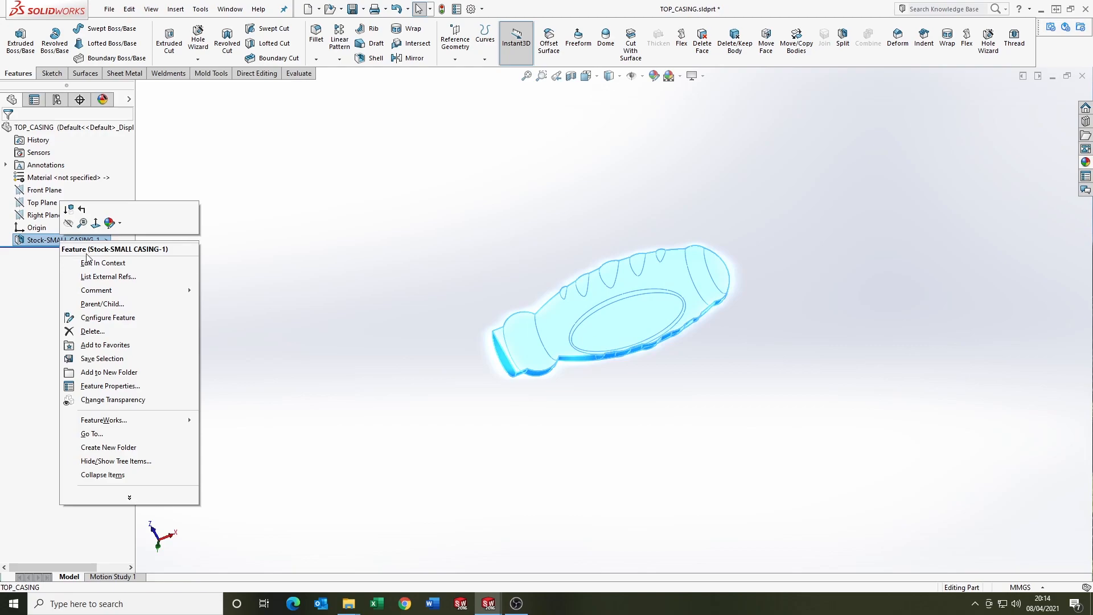
left_click(108, 276)
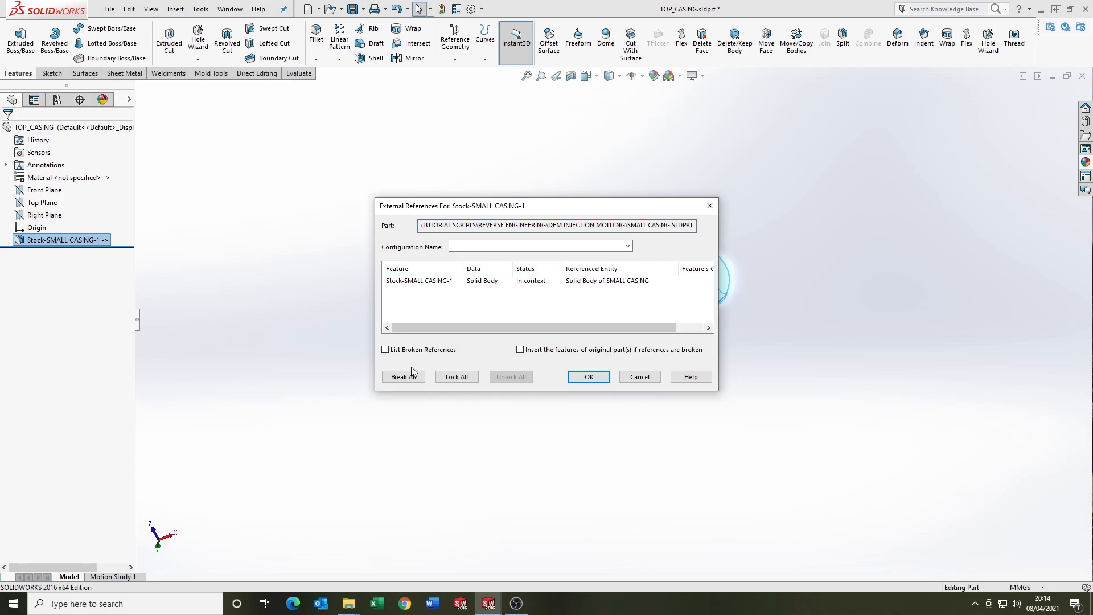
mouse_move(710, 206)
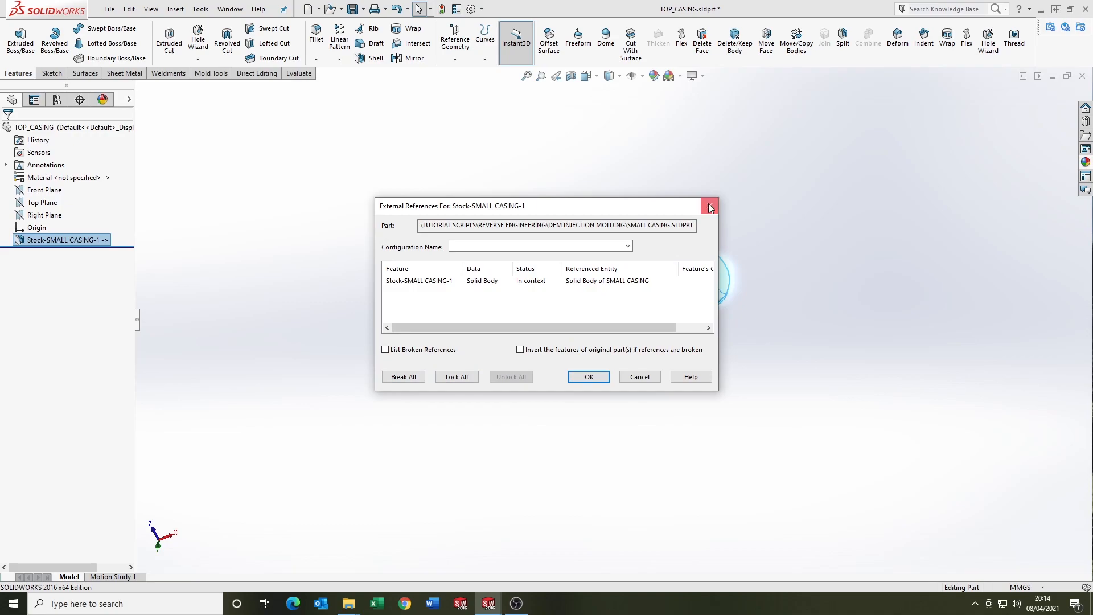
left_click(709, 206)
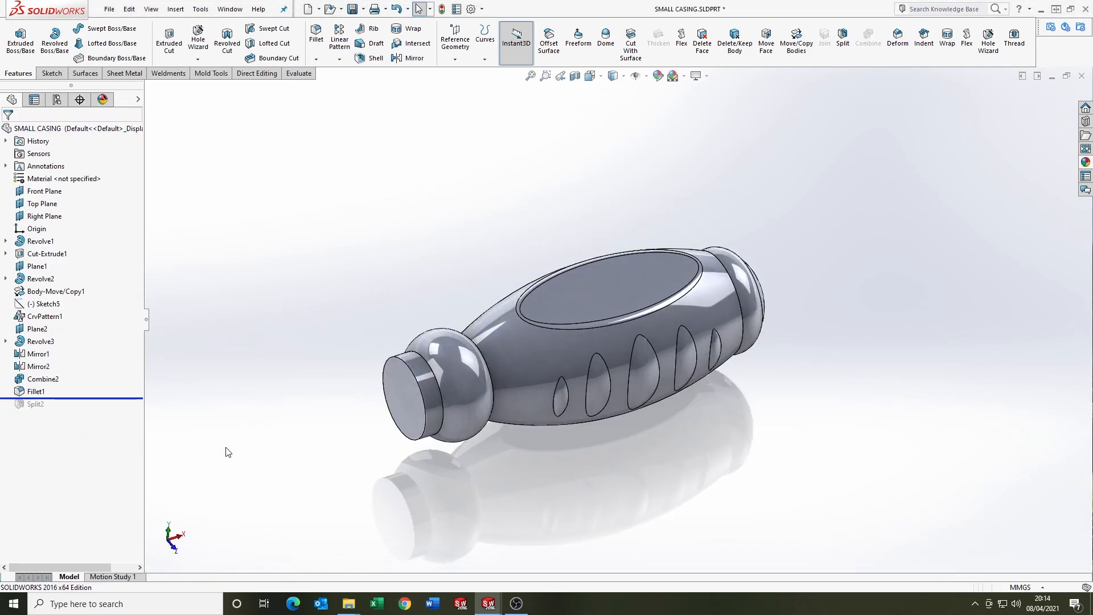
Offset the narrow end face with Move Face, then return to TOP_CASING.sldprt.
left_click(765, 40)
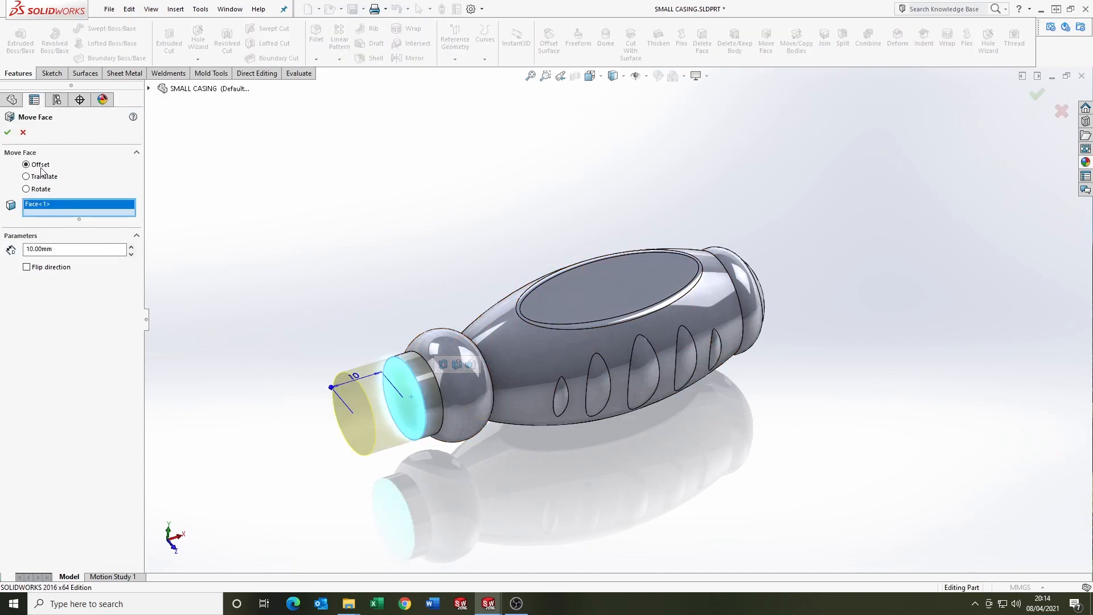
left_click(7, 133)
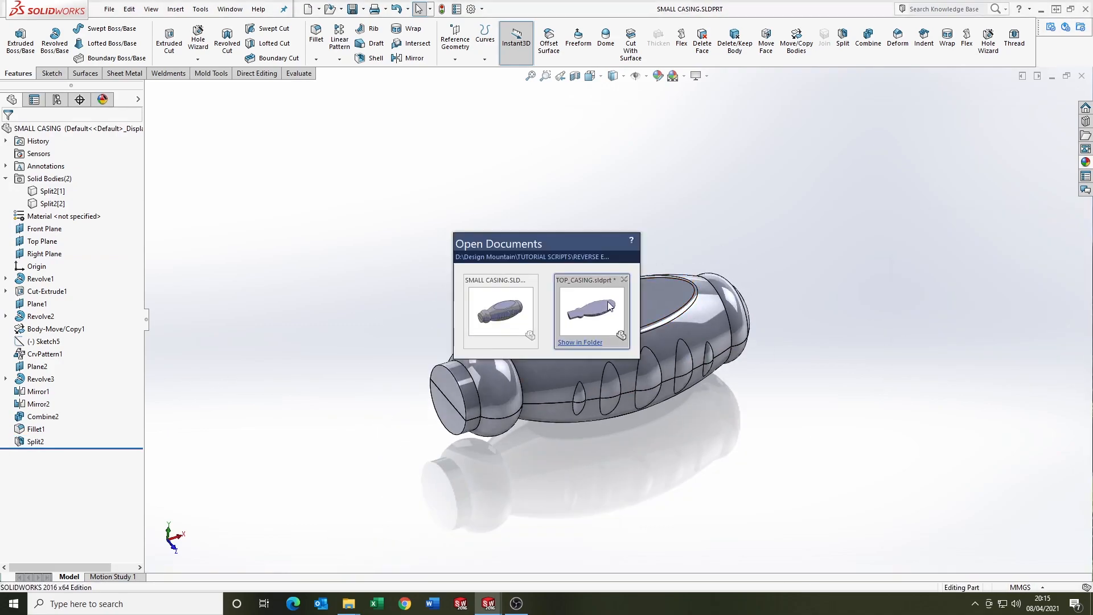
left_click(592, 311)
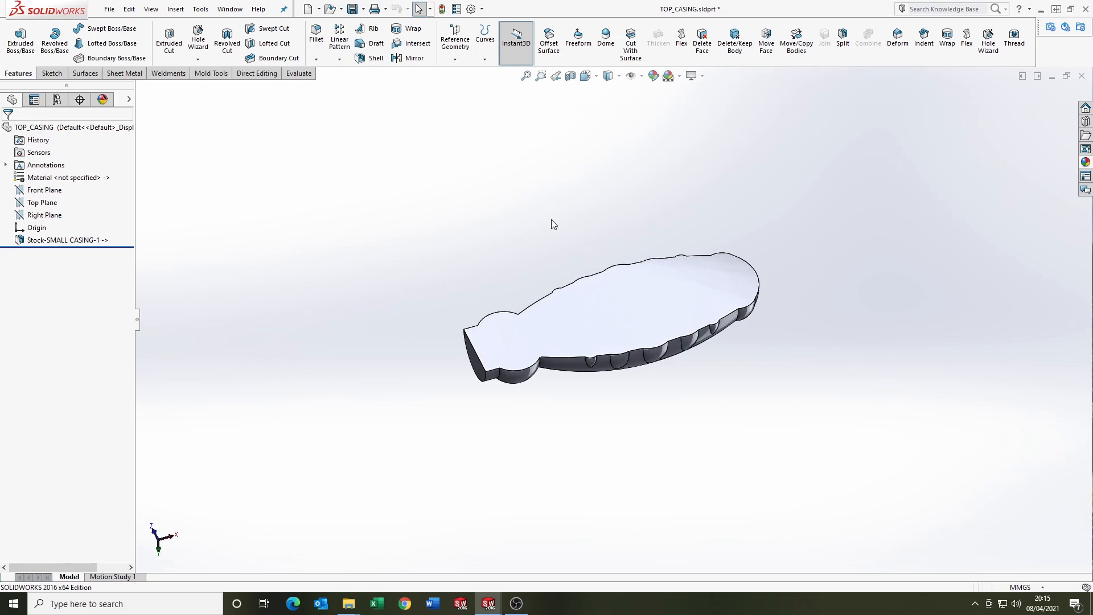
Shell TOP_CASING at 1 mm thickness and fillet the inner edges at 0.5 mm.
left_click(376, 58)
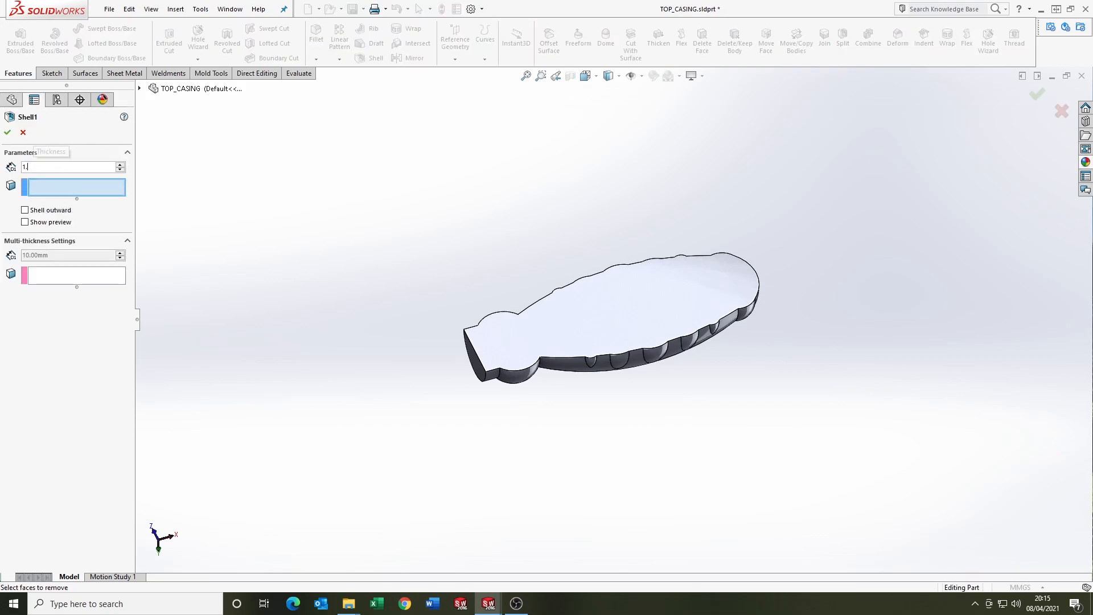
left_click(7, 133)
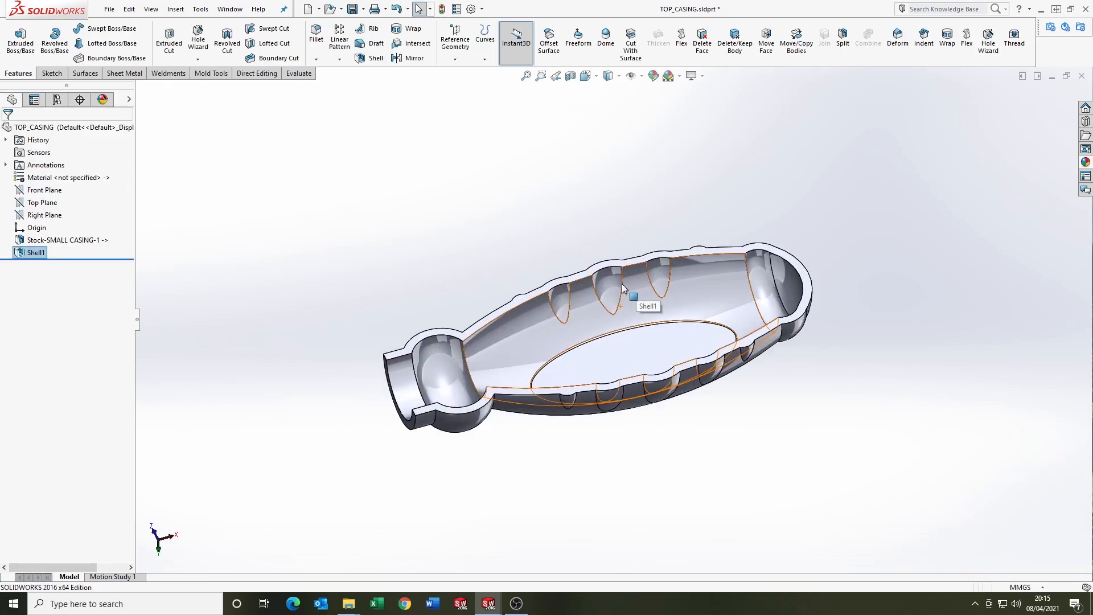
left_click(315, 34)
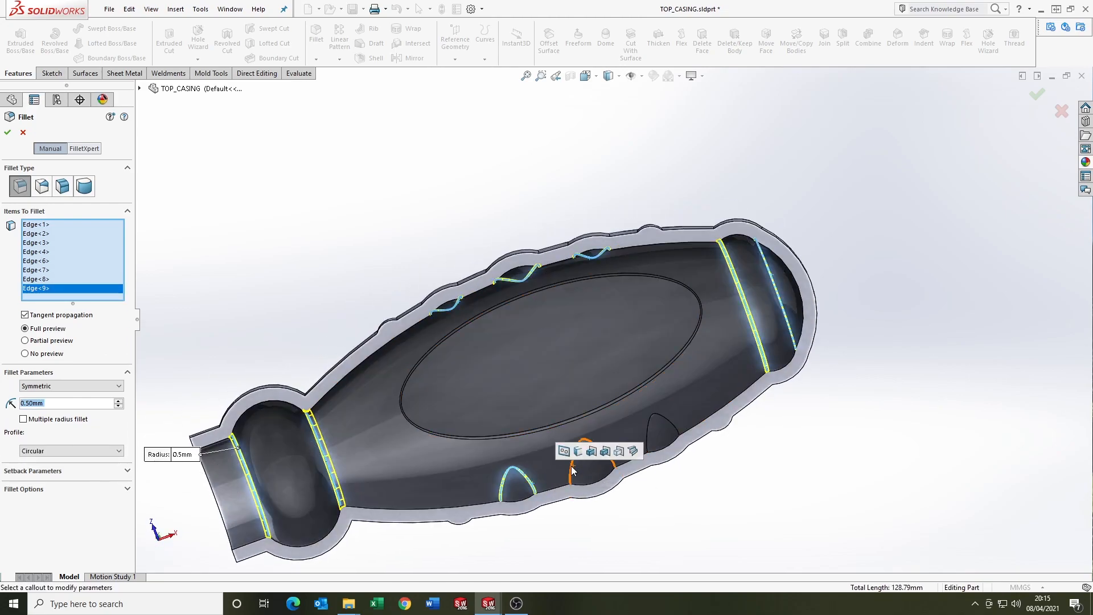
left_click(7, 132)
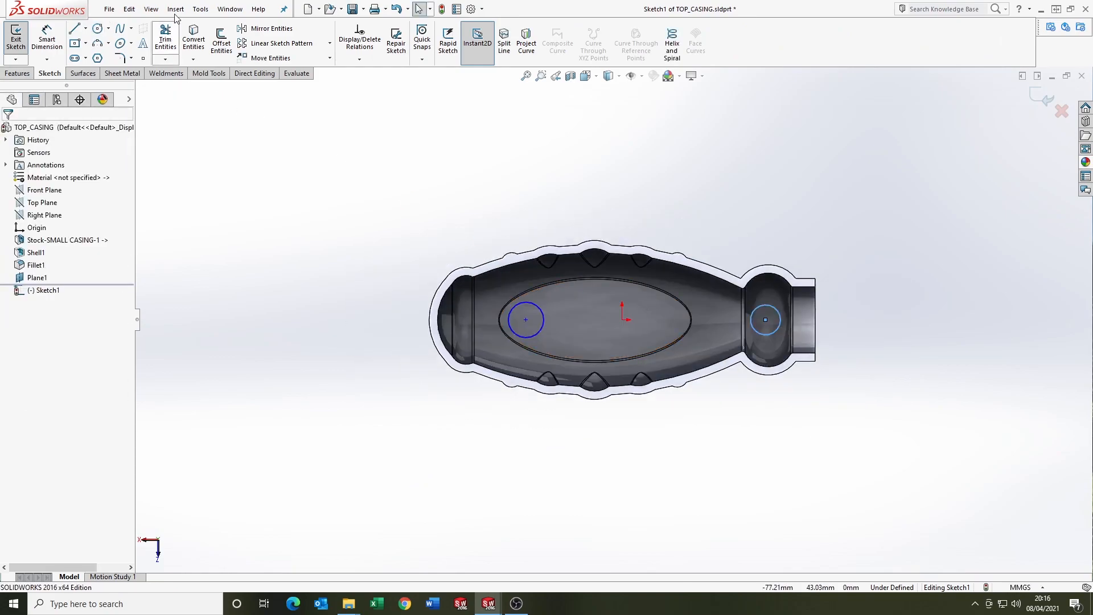
Extrude Sketch1's circles into bosses and sketch Ø2.20 mm hole circles on their tops.
left_click(174, 9)
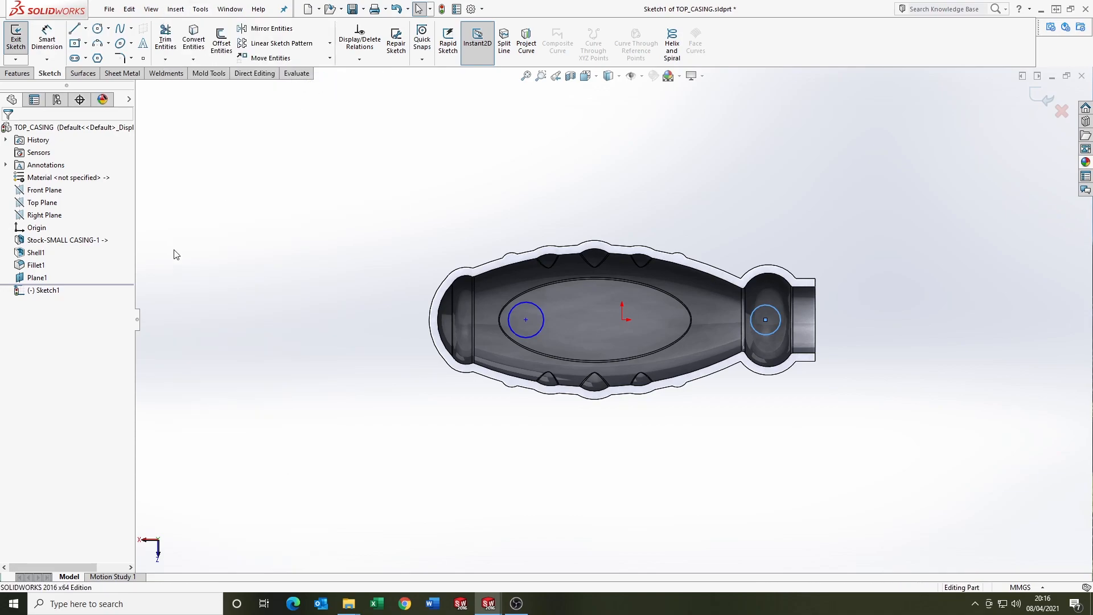
left_click(15, 36)
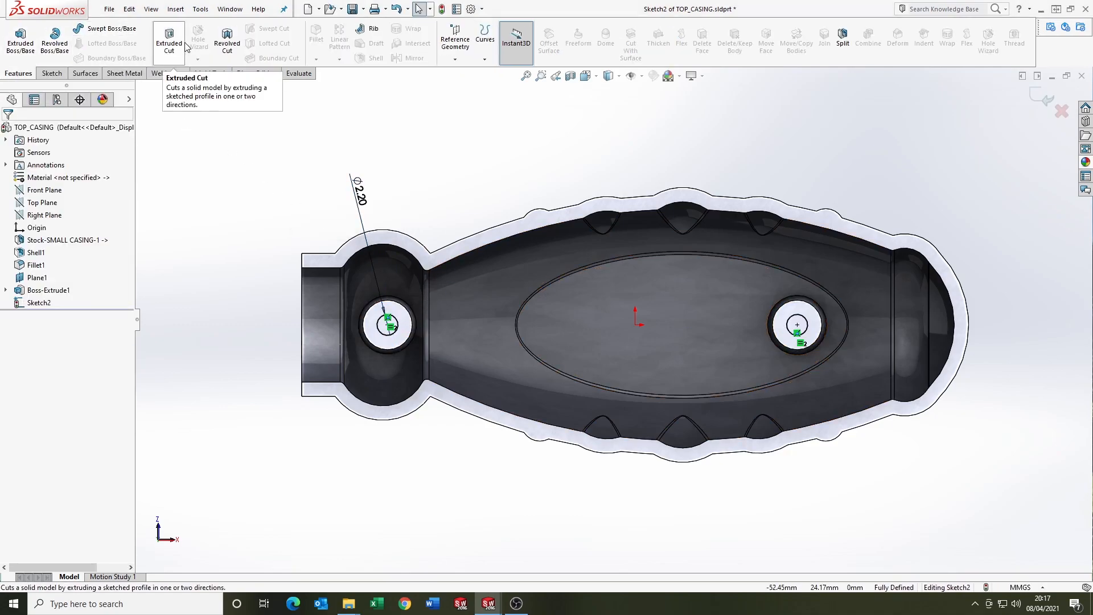
Cut the first hole Up To Surface, then begin a second cut on the other boss top.
left_click(167, 40)
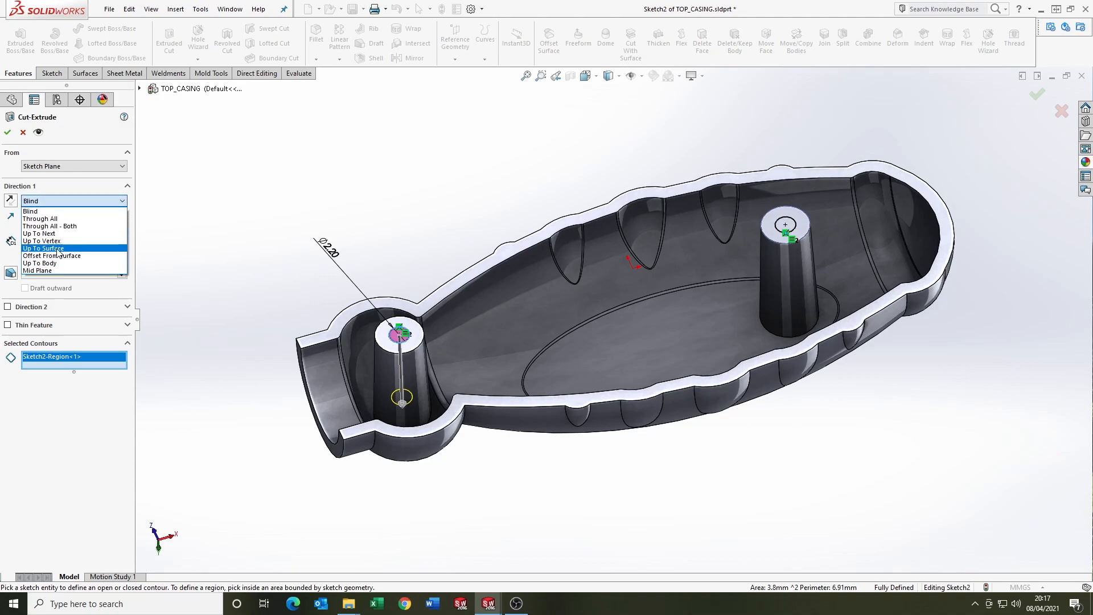
left_click(7, 132)
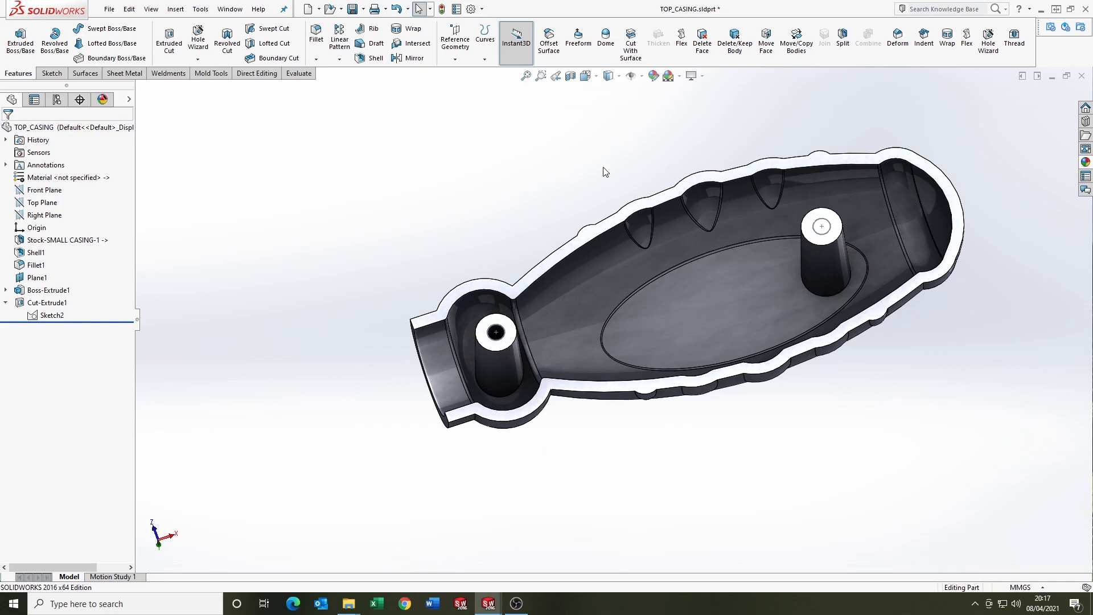
left_click(20, 38)
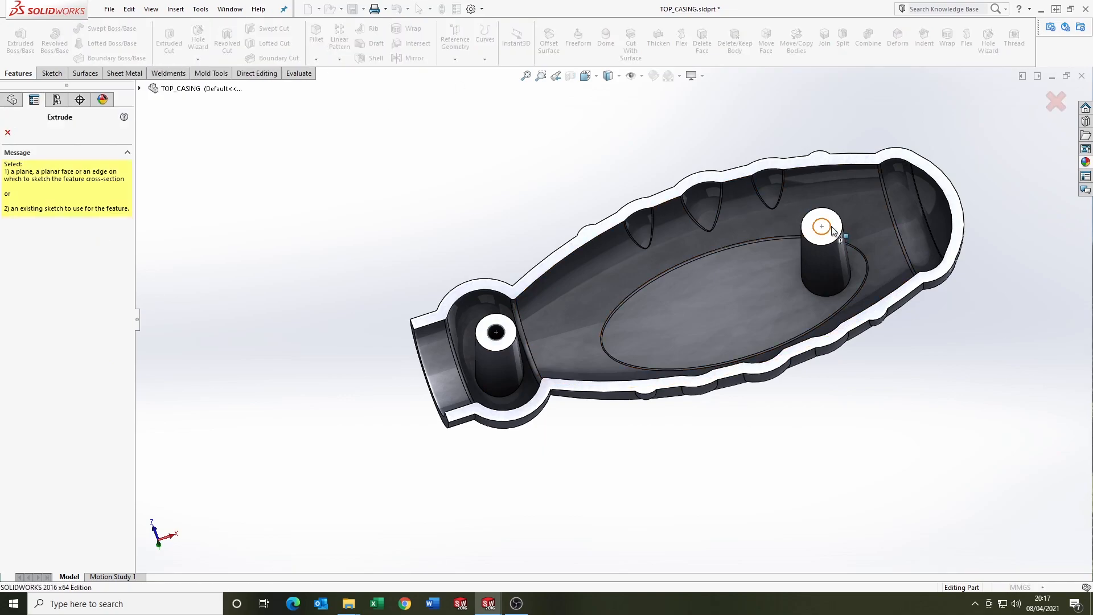
left_click(821, 224)
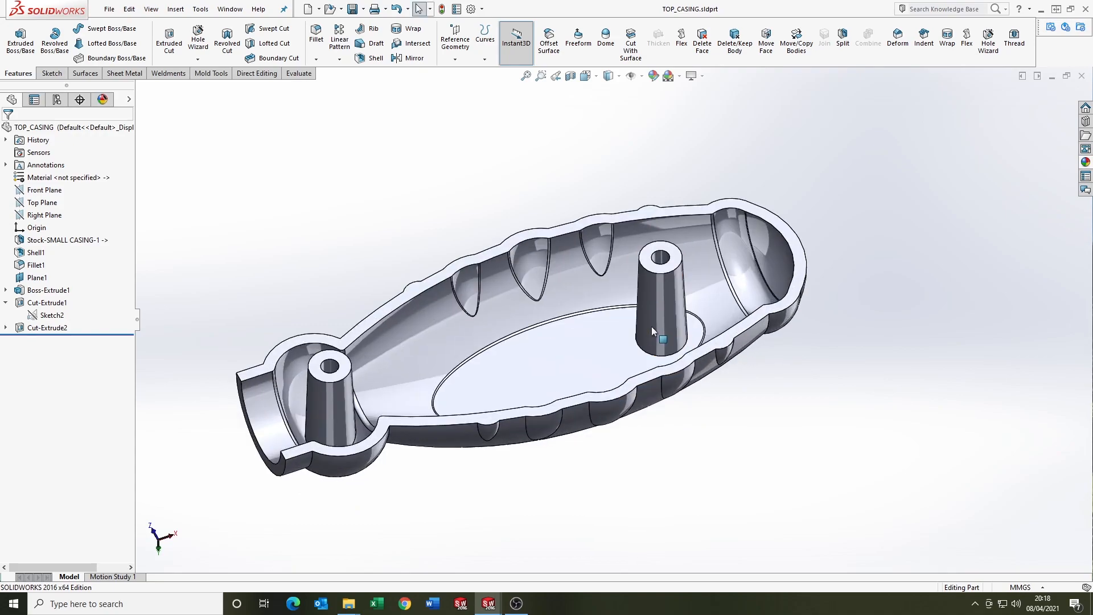
Sketch and trim a triangular rib profile, then extrude it with Mid Plane thickness.
left_click(43, 190)
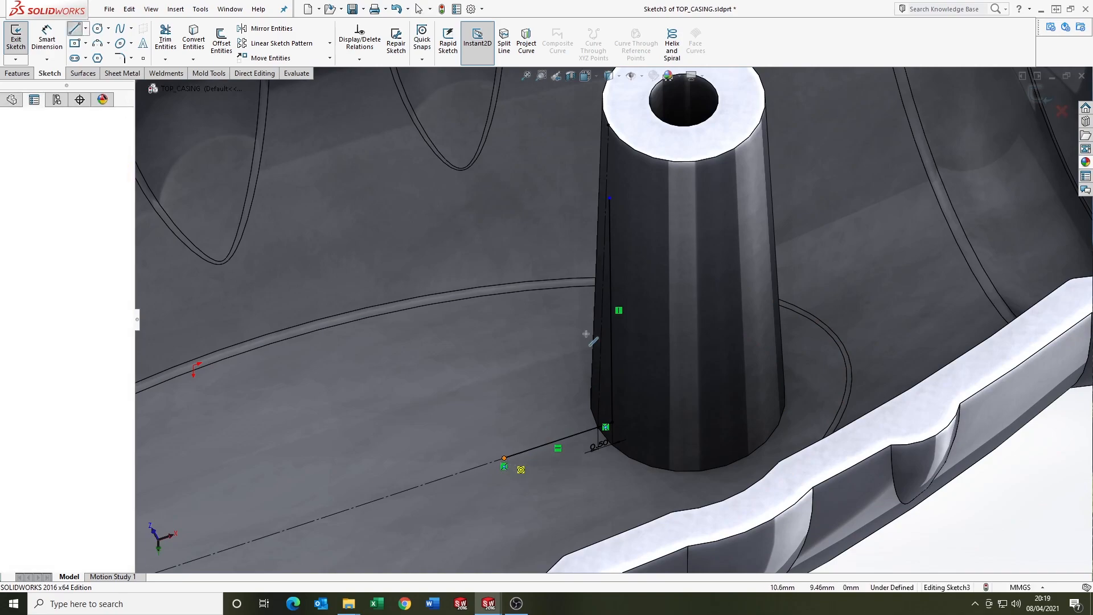
left_click(165, 38)
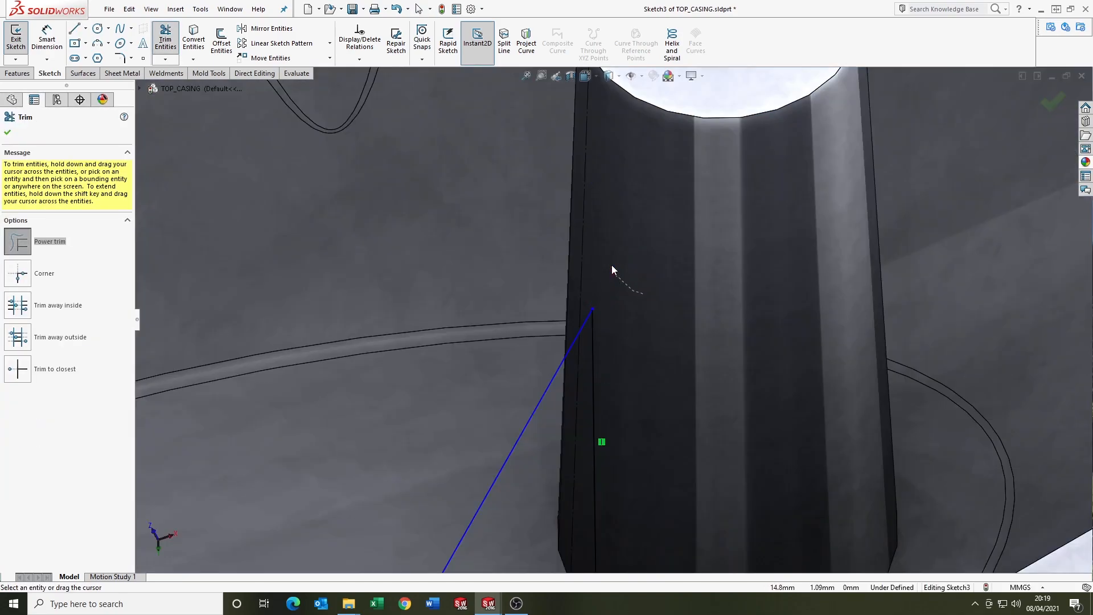
left_click(47, 36)
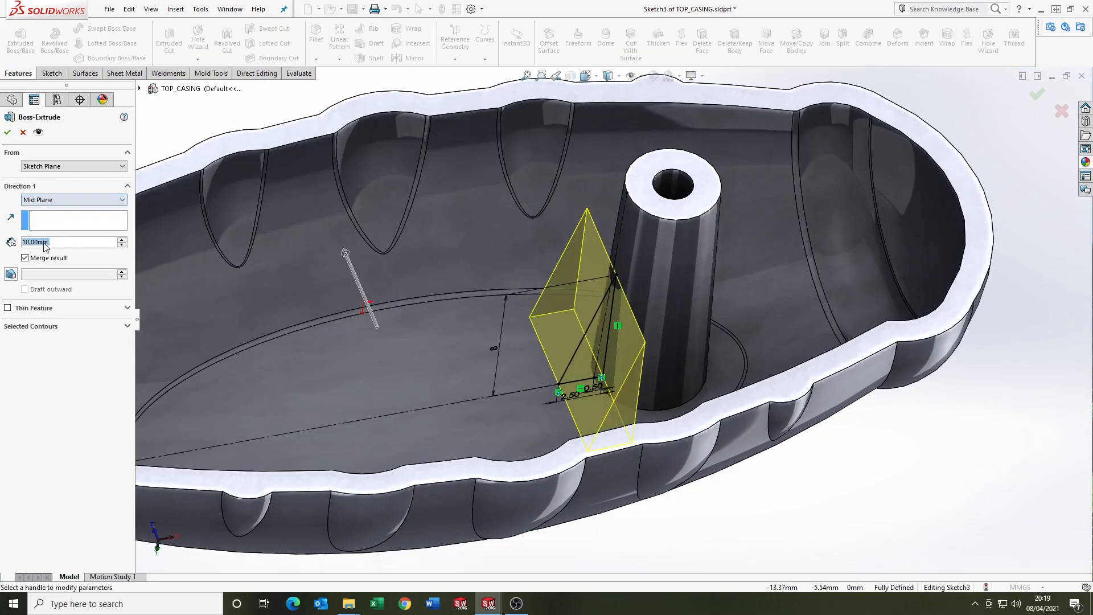
left_click(7, 133)
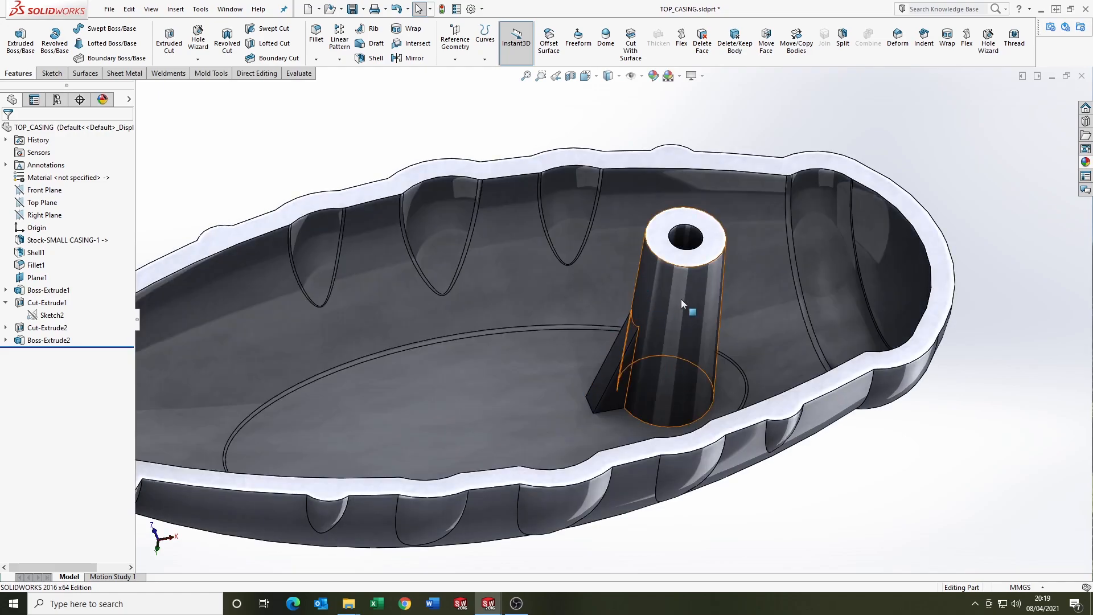
mouse_move(519, 377)
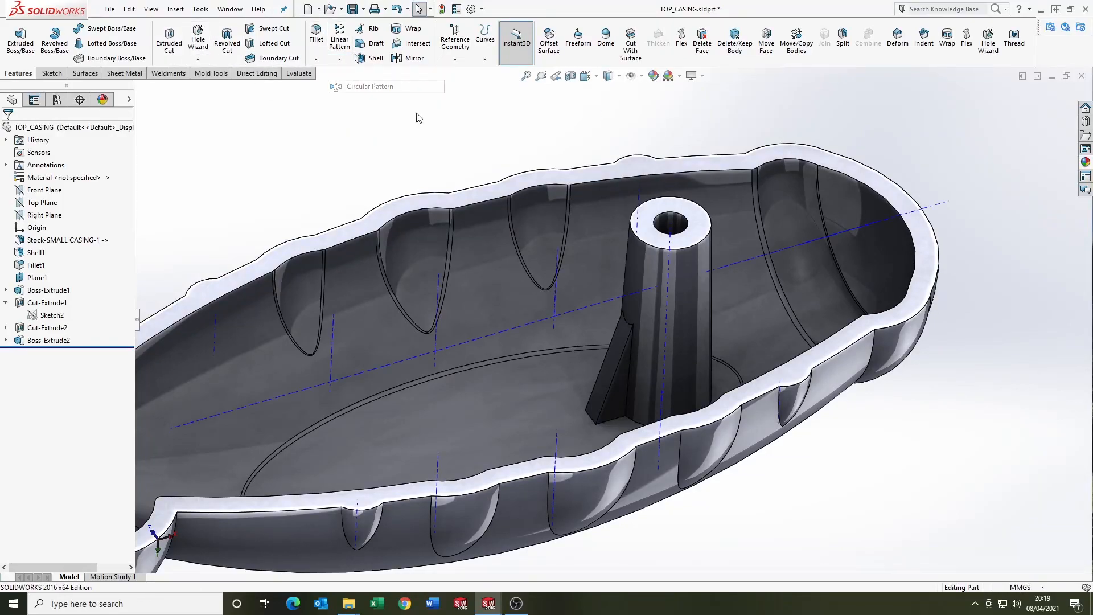
Pattern the rib Boss-Extrude2 circularly, 4 instances over 360°, around the boss.
left_click(385, 86)
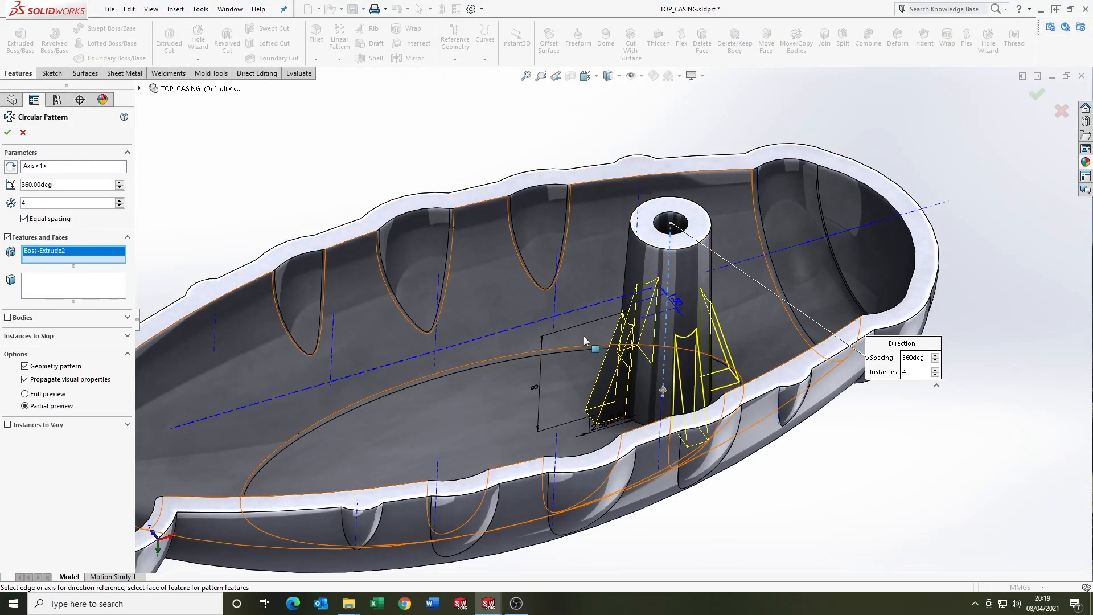
left_click(8, 133)
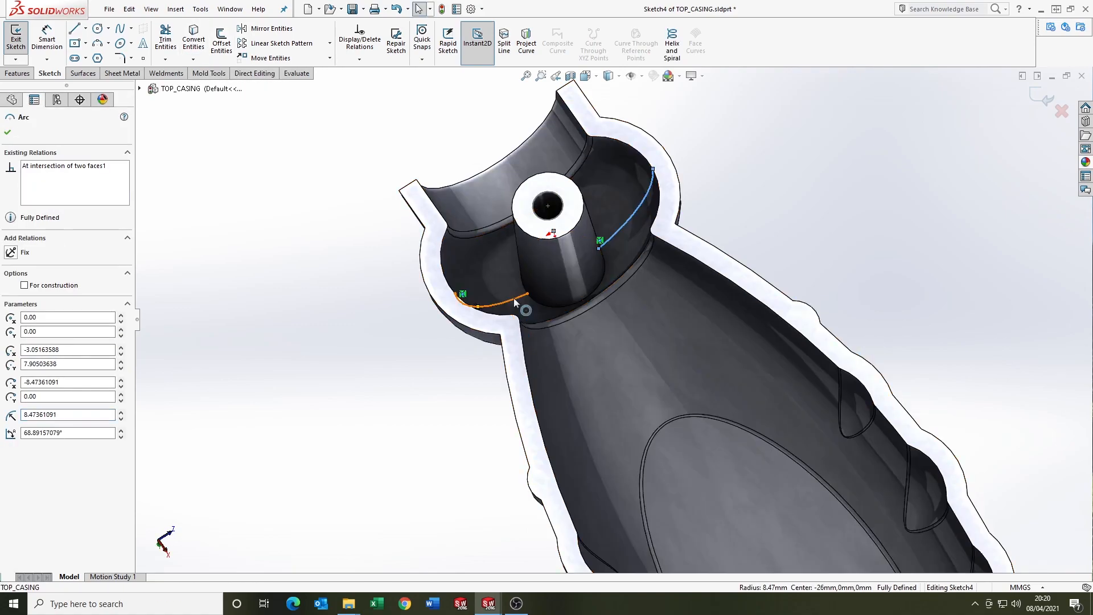
Draw, dimension, offset by 0.50 and trim rib profiles on both sides of the second boss.
left_click(221, 40)
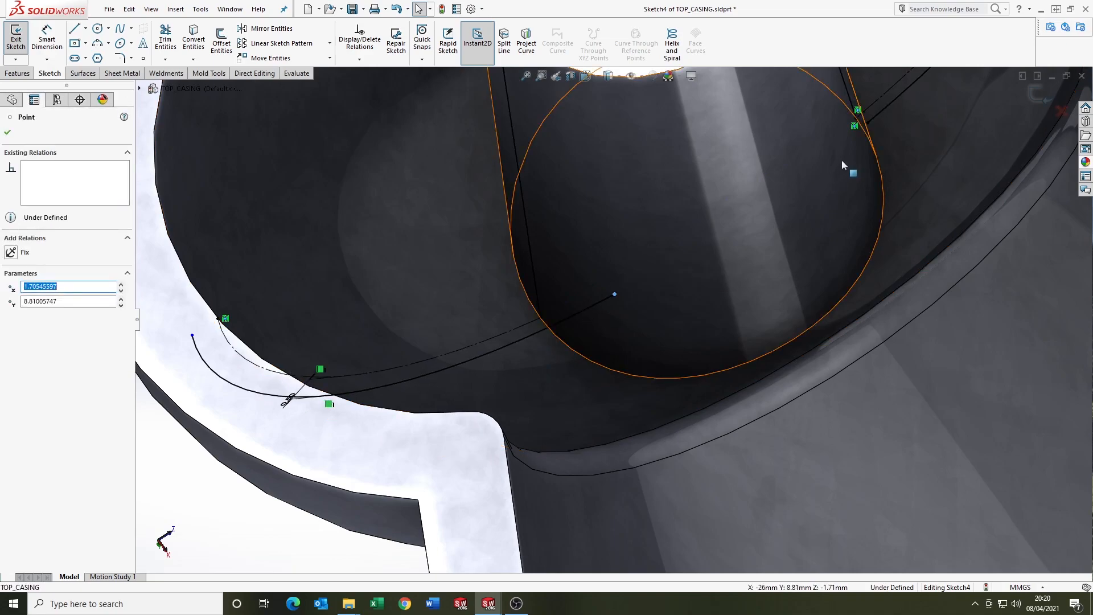
left_click(180, 46)
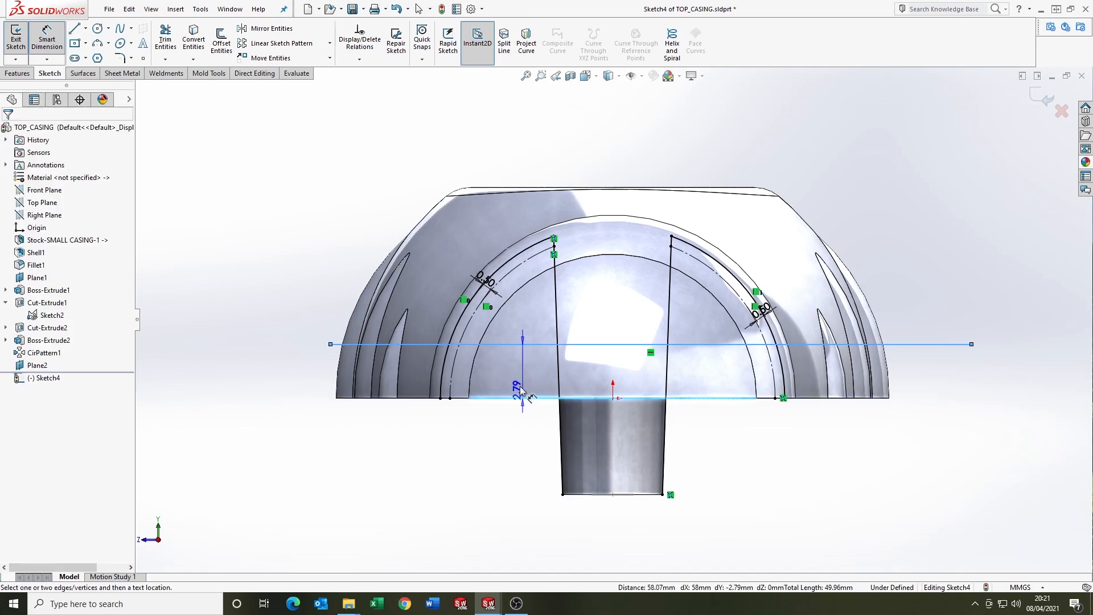
left_click(165, 34)
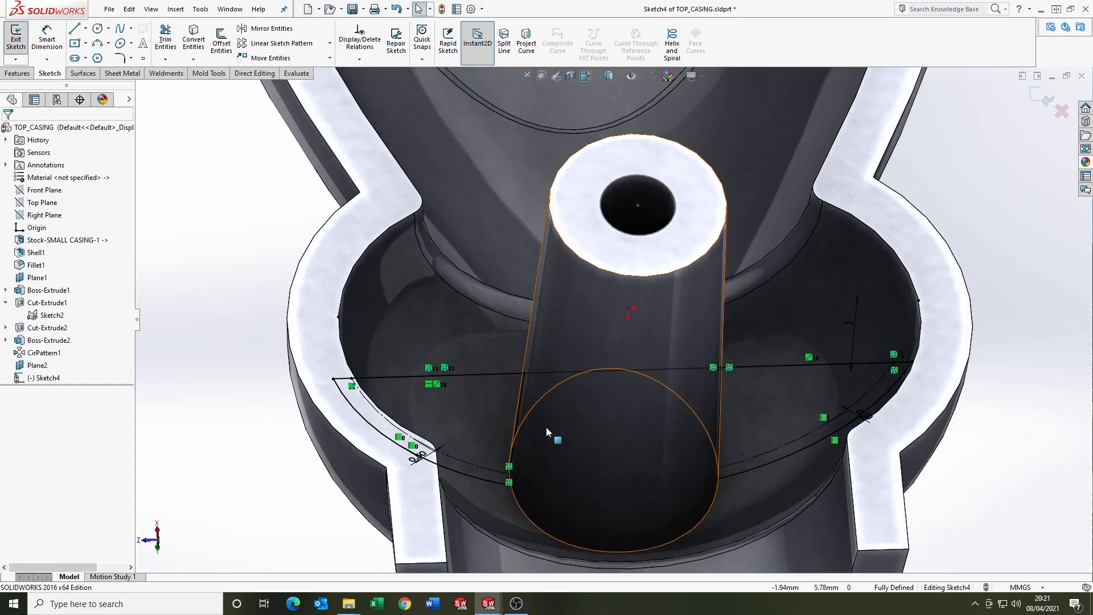
left_click(221, 38)
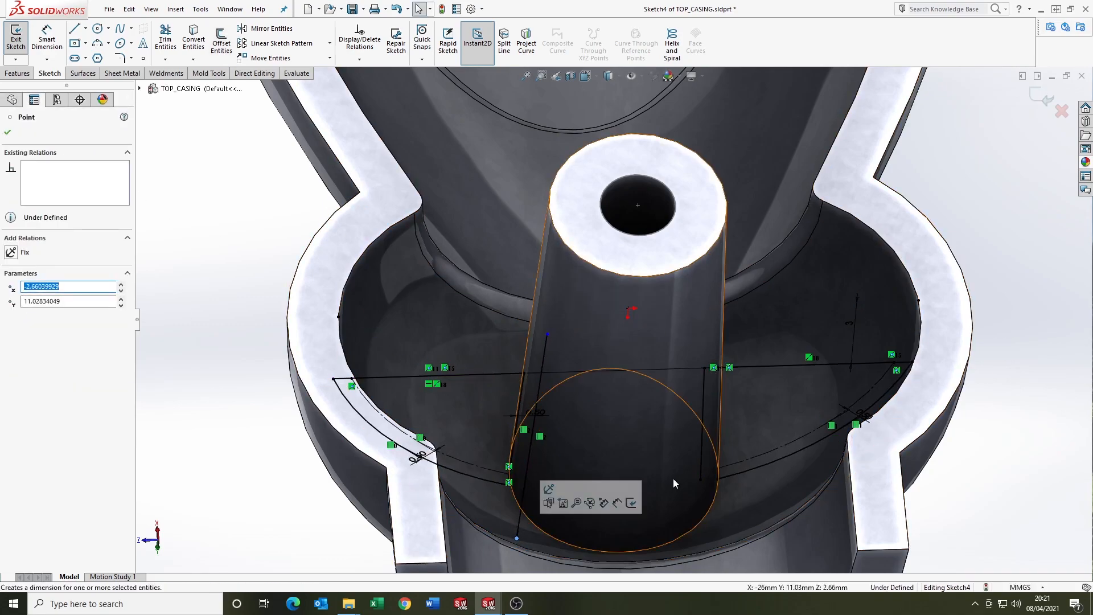
left_click(178, 47)
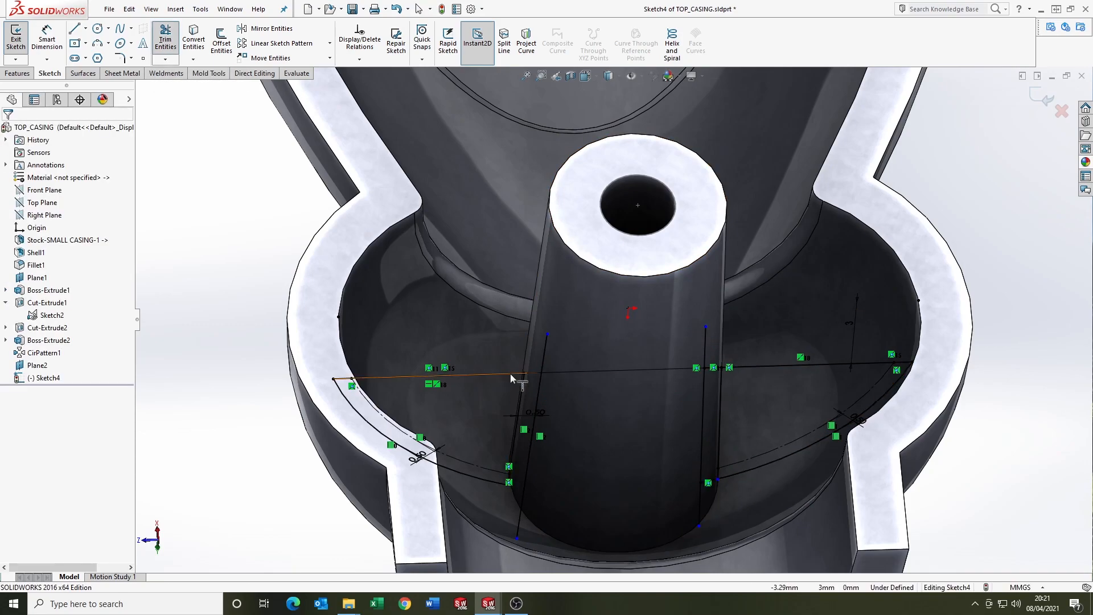
left_click(165, 38)
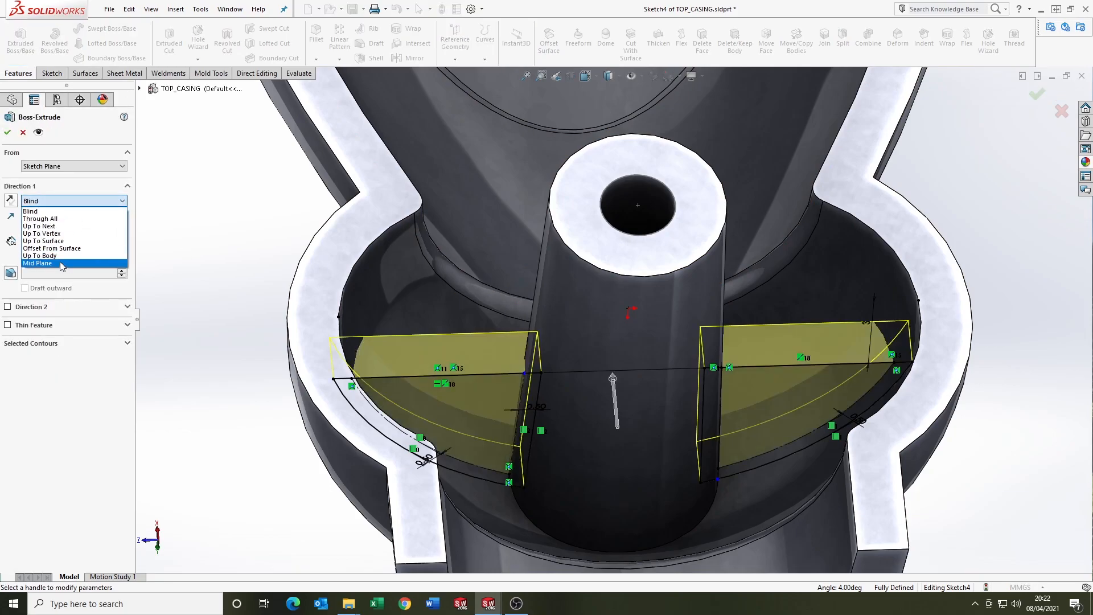
Set the rib extrusion's end condition to Mid Plane.
left_click(37, 263)
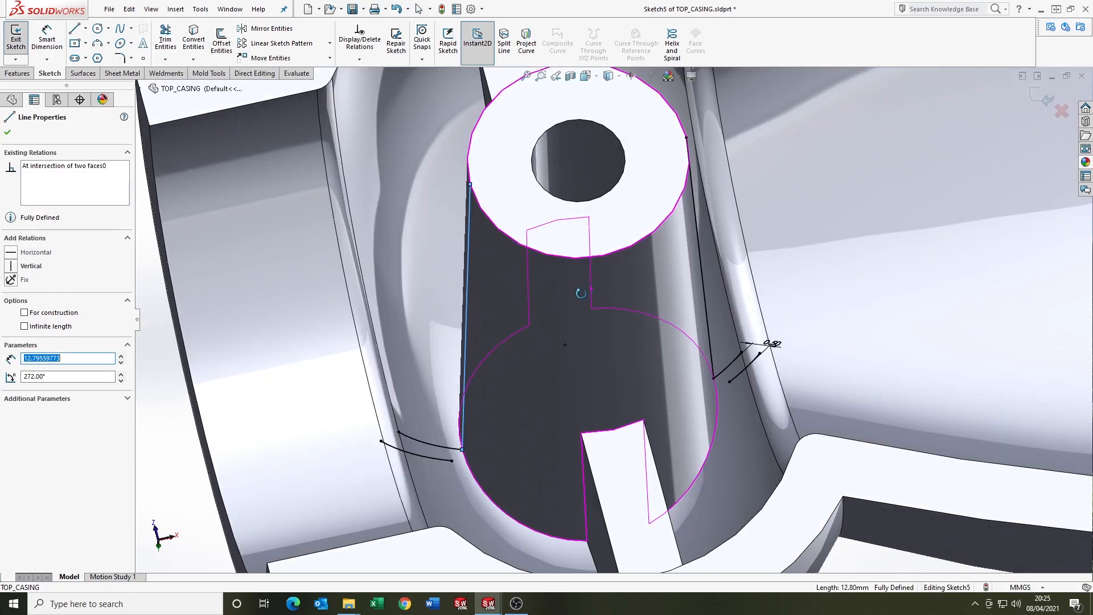
Offset both boss wall lines by 0.50 and draw the rib's bottom and slanted lines.
left_click(220, 38)
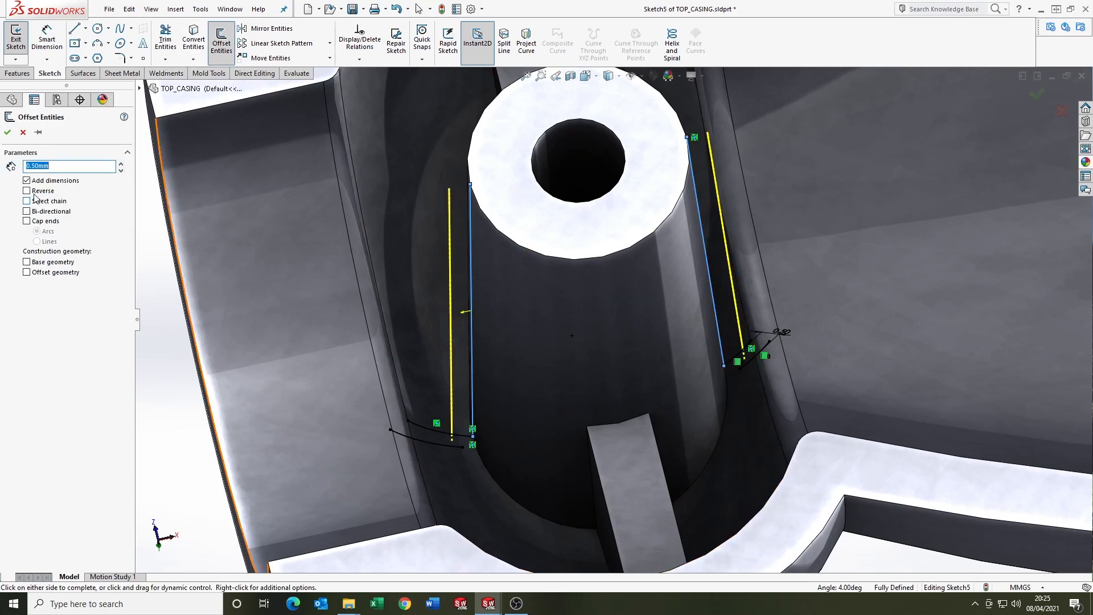
left_click(27, 191)
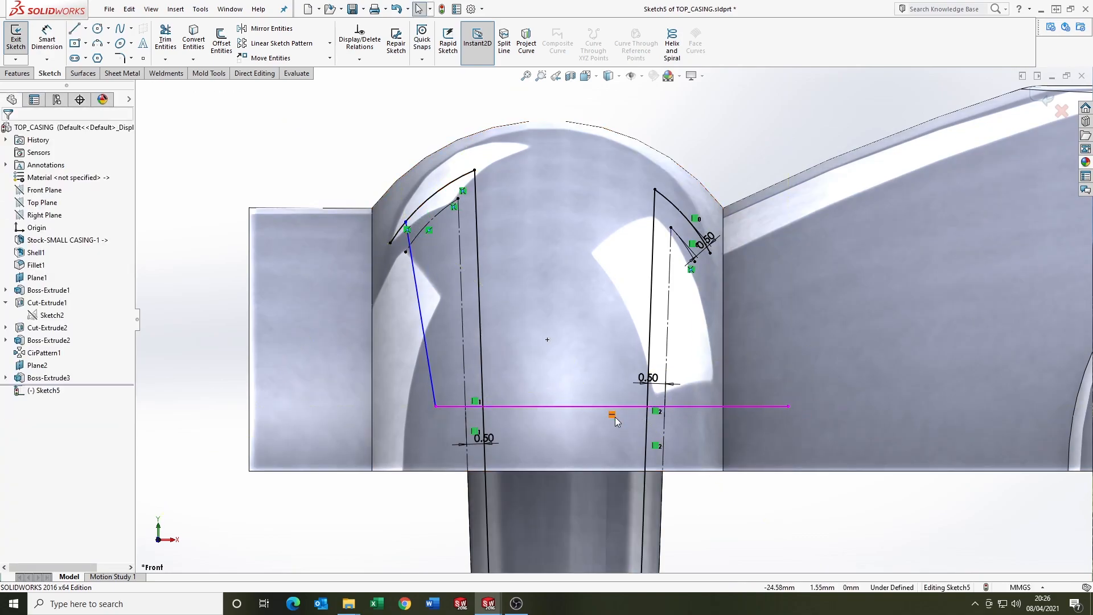
left_click(614, 415)
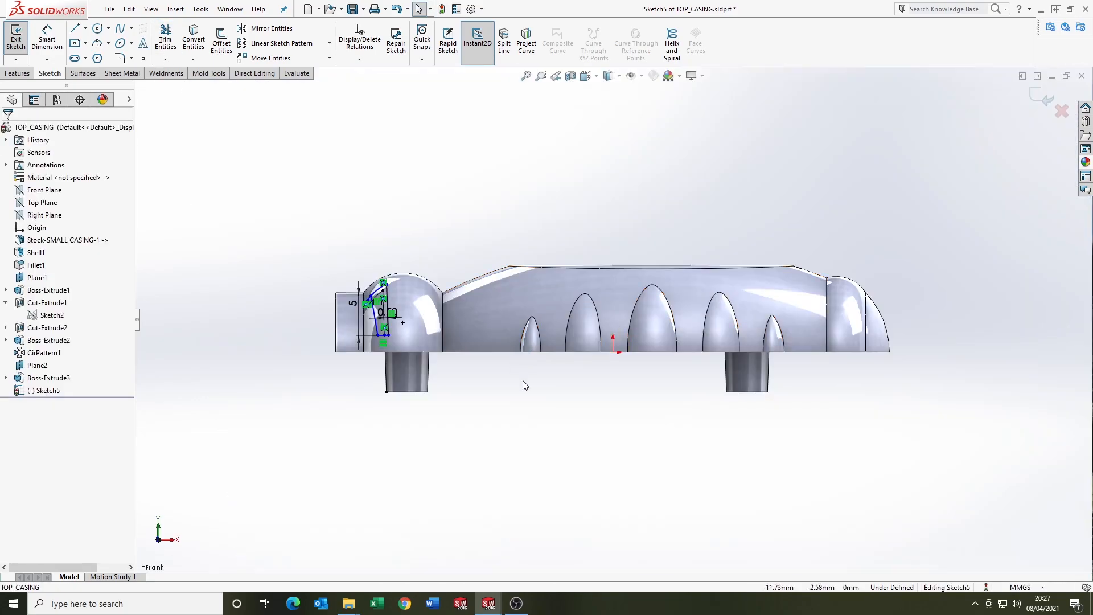
left_click(165, 37)
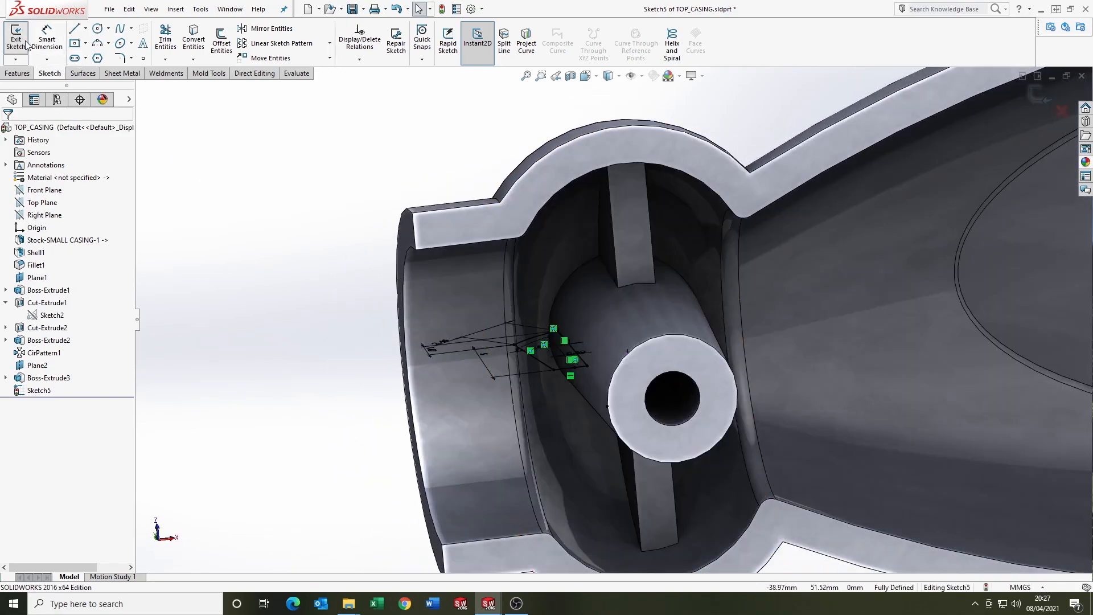
Extrude Sketch5 Mid Plane at 1.00 mm, checking it matches the earlier ribs' thickness.
left_click(19, 38)
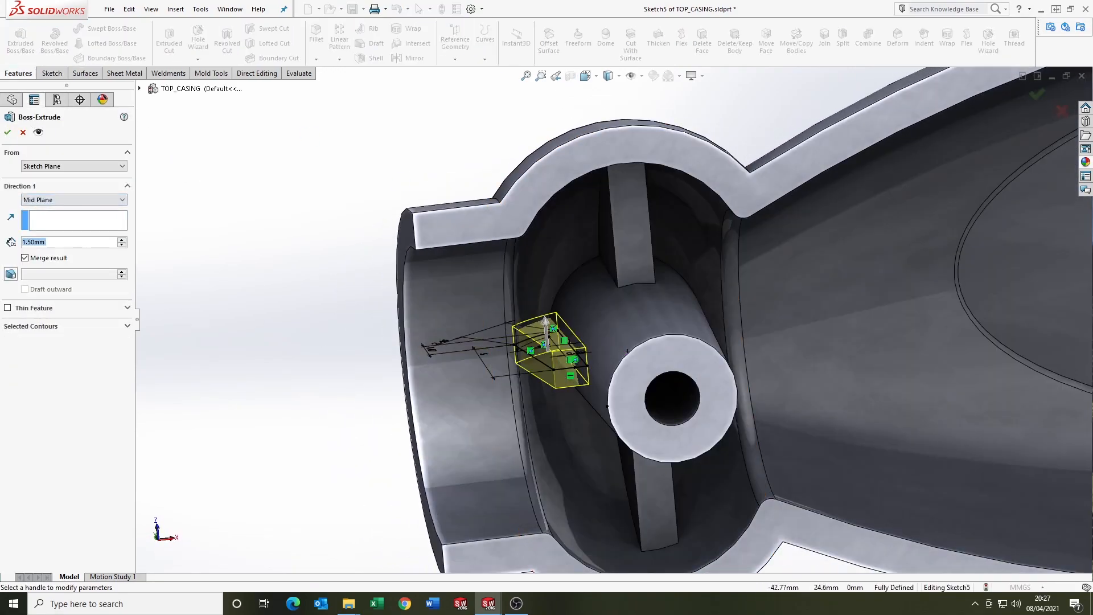
left_click(8, 132)
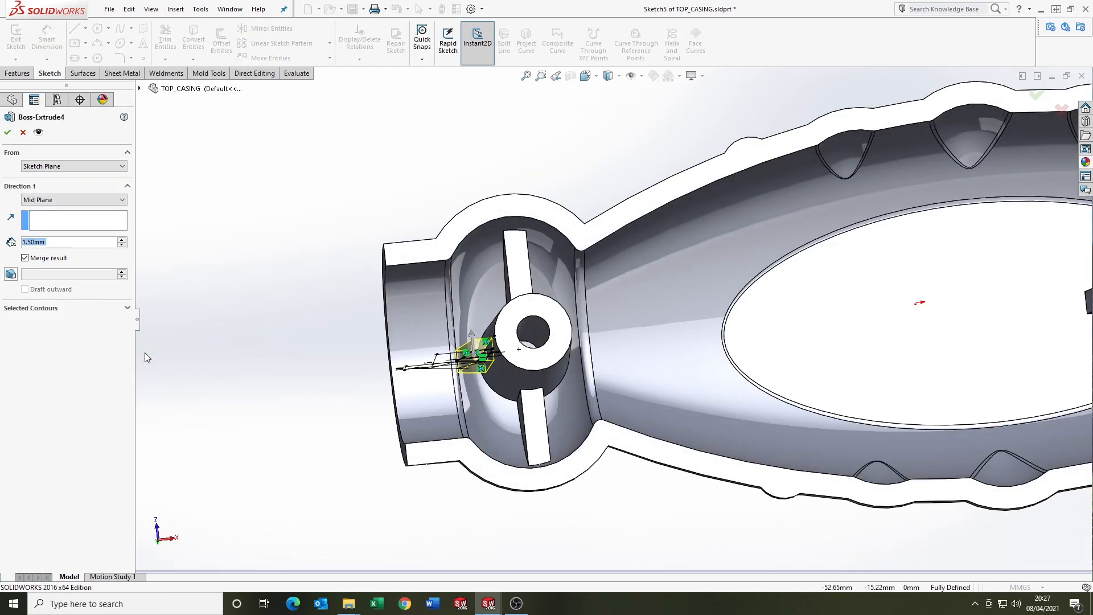
type("1.00mm")
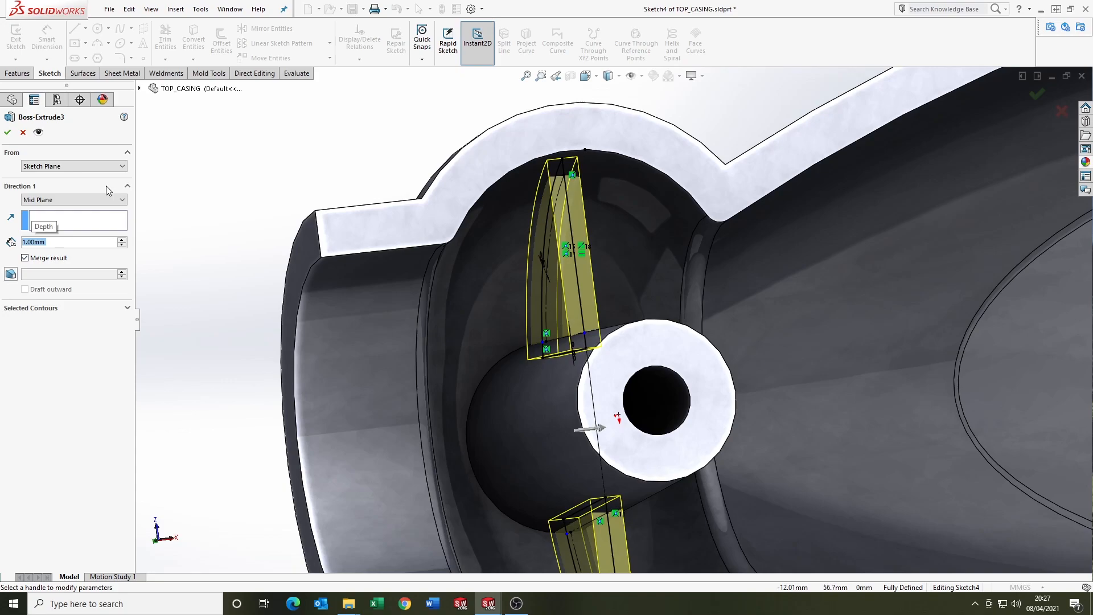
left_click(8, 133)
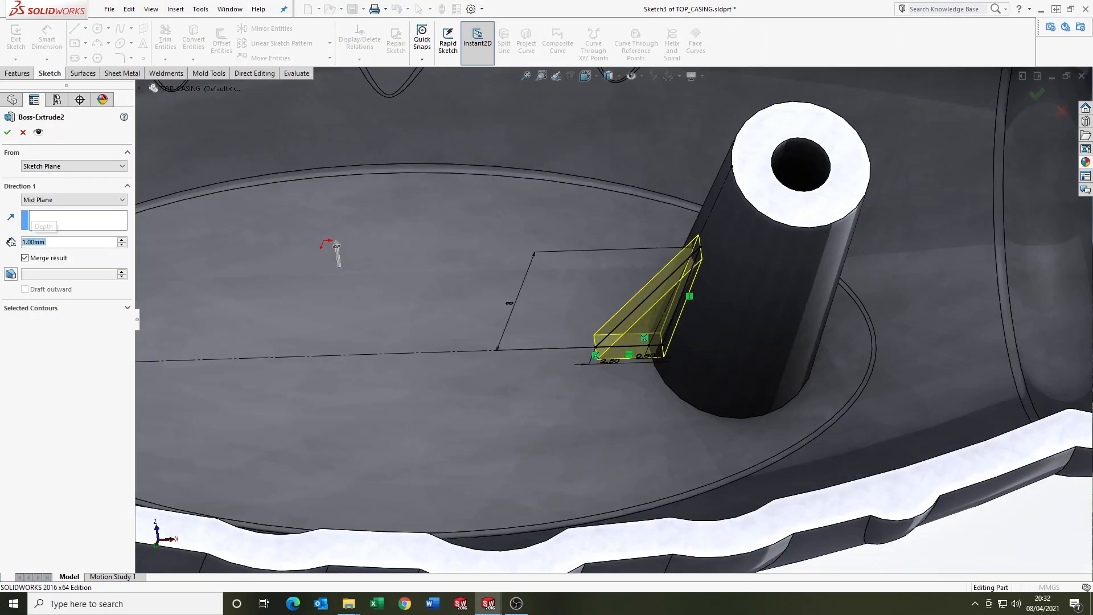
left_click(8, 133)
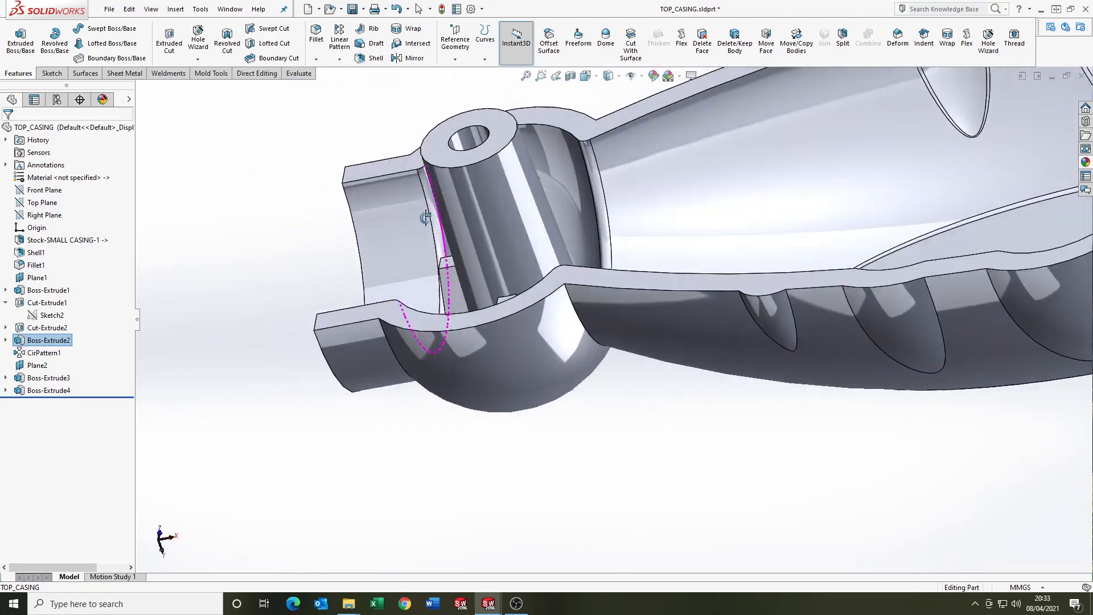
Show and edit Sketch5 beneath Boss-Extrude4, then close the sketch.
right_click(488, 377)
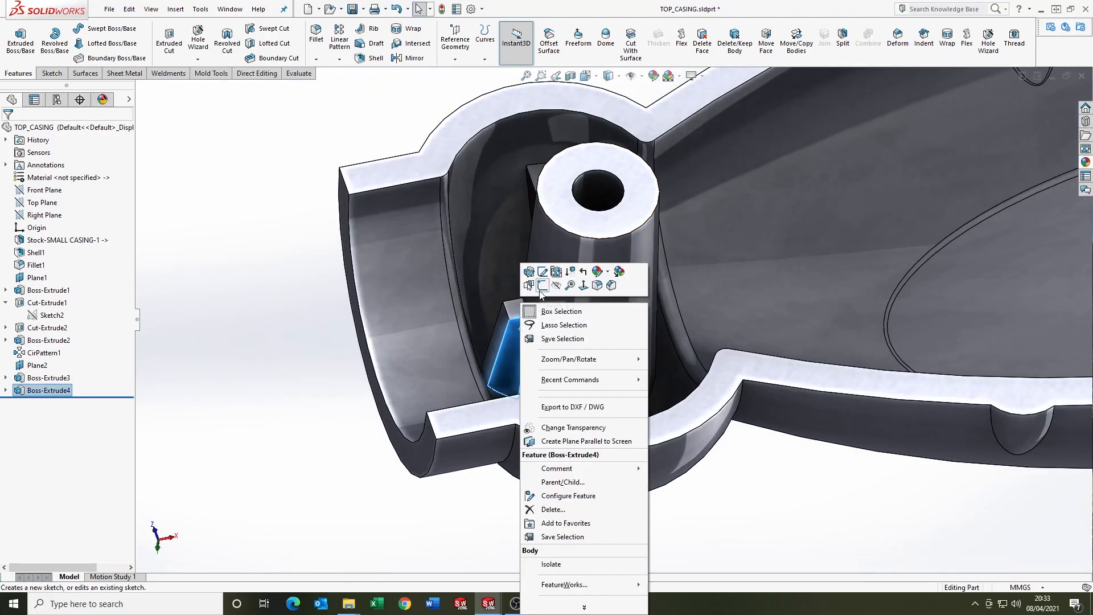
left_click(529, 272)
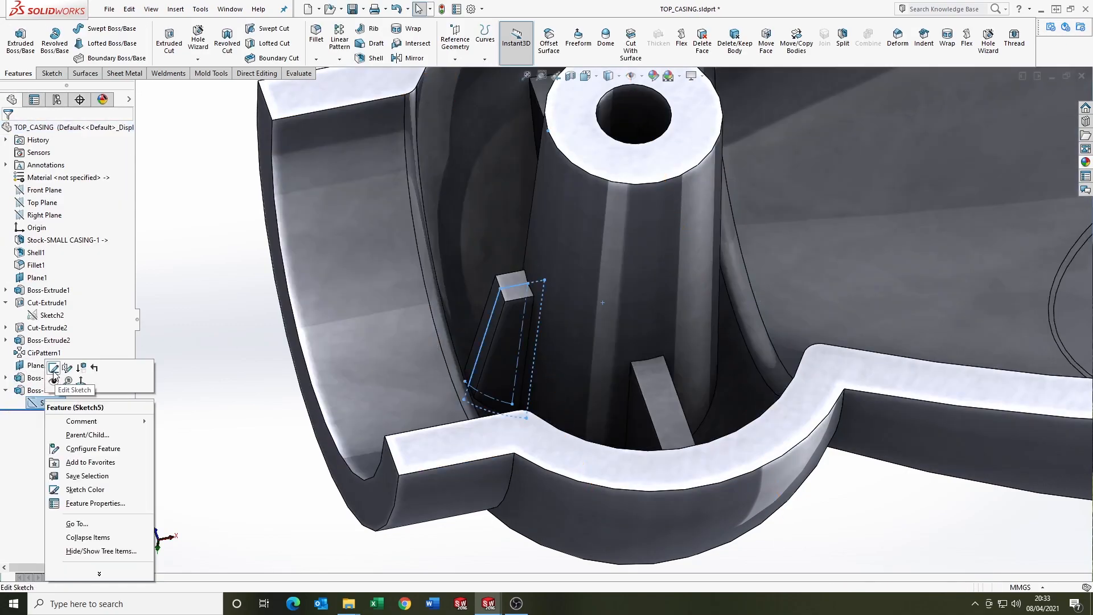
left_click(74, 389)
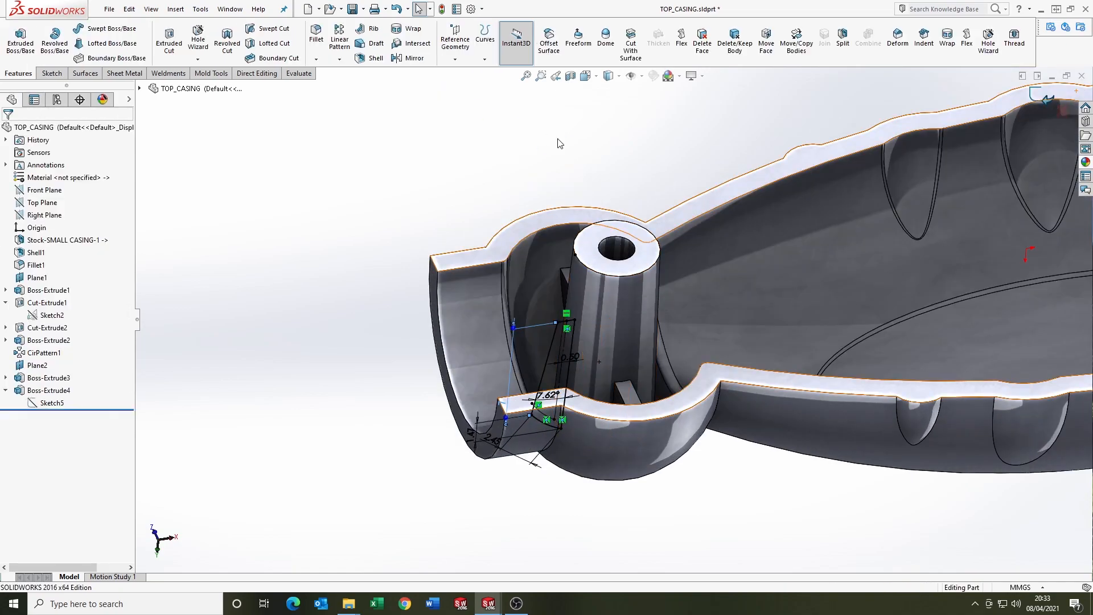
left_click(347, 50)
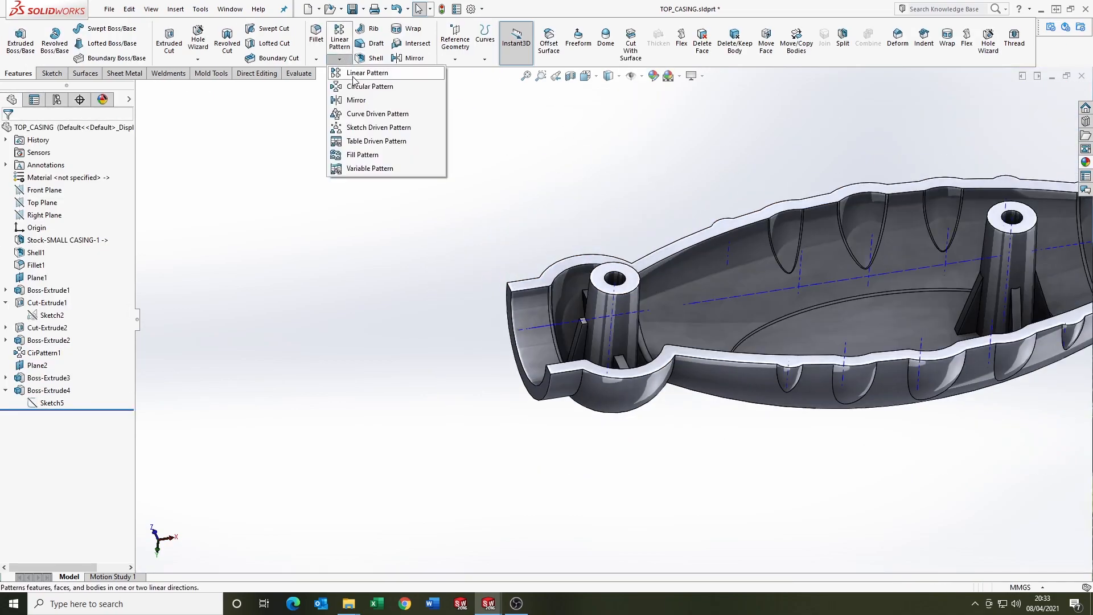
Choose Circular Pattern from the Pattern dropdown for the new rib.
left_click(371, 86)
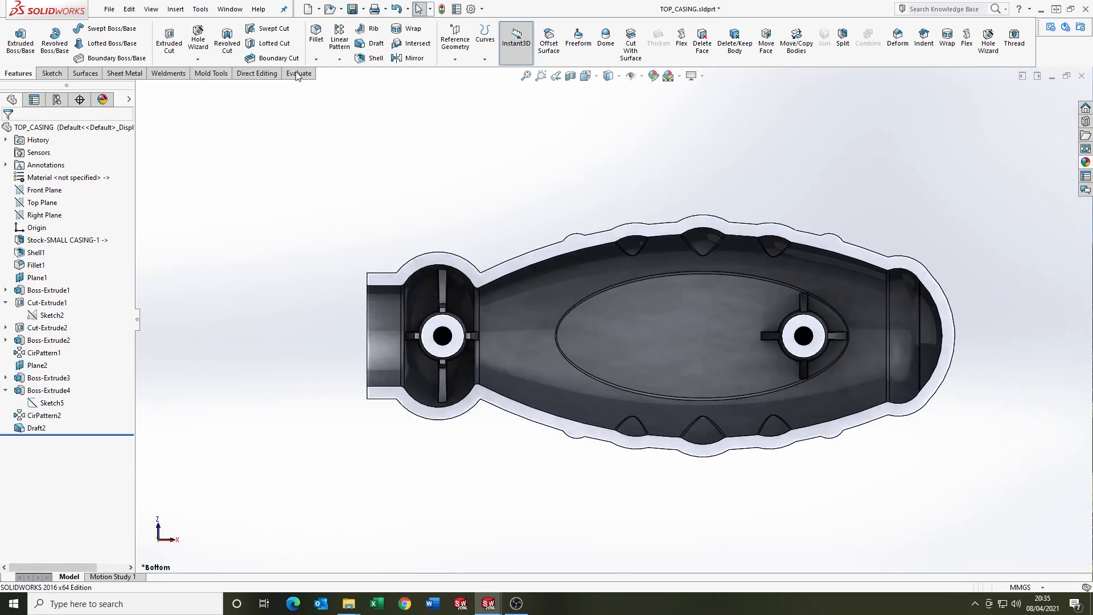
Fillet the rib edges around the first boss (Edge1–Edge7) at 0.25 mm.
left_click(315, 39)
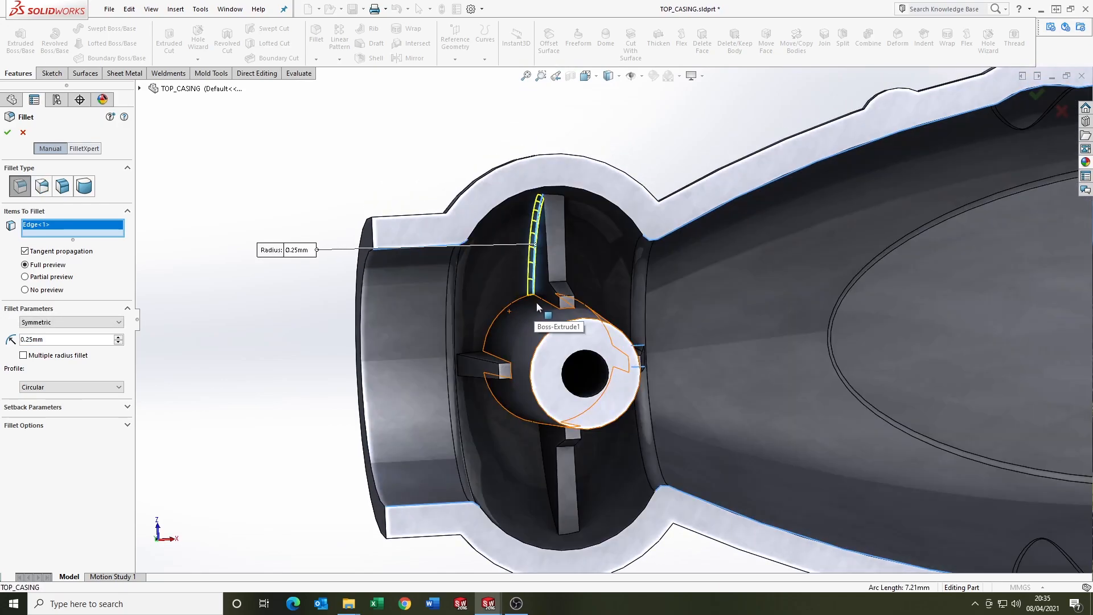
left_click(544, 300)
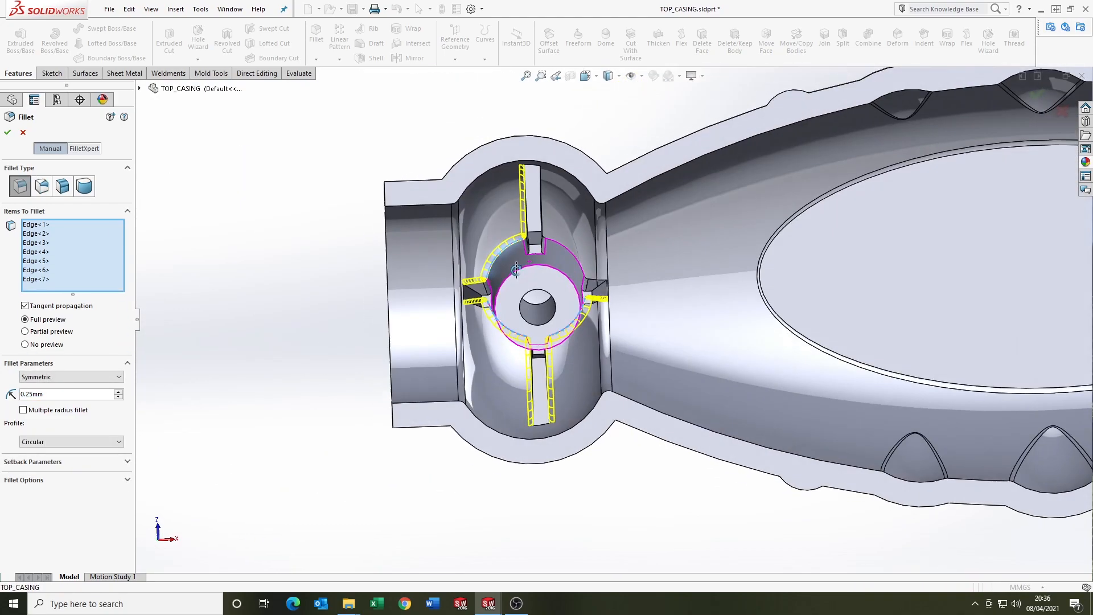
left_click(7, 133)
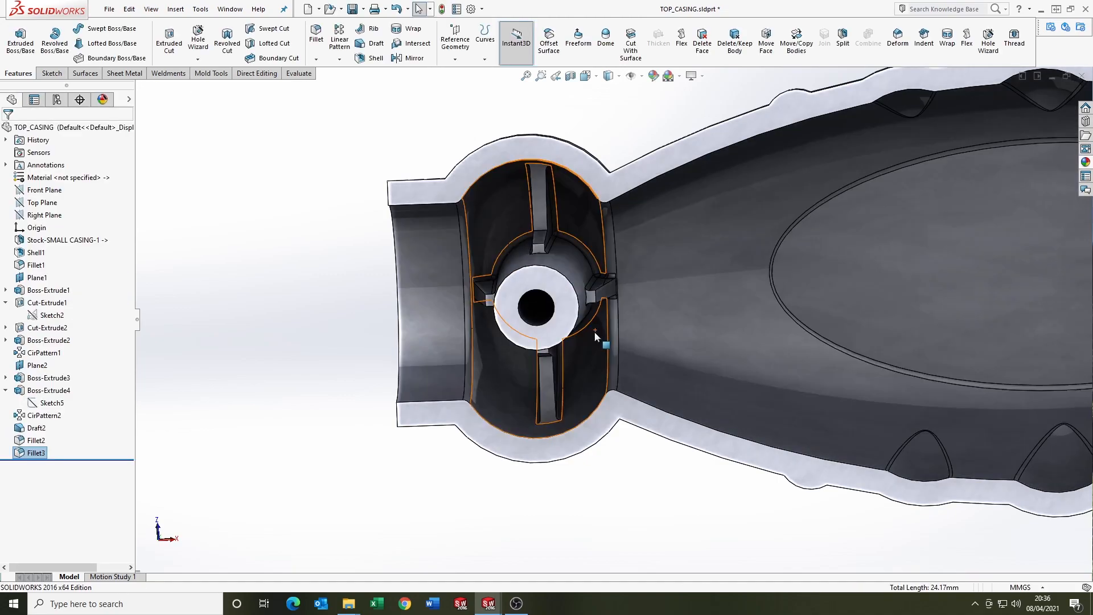